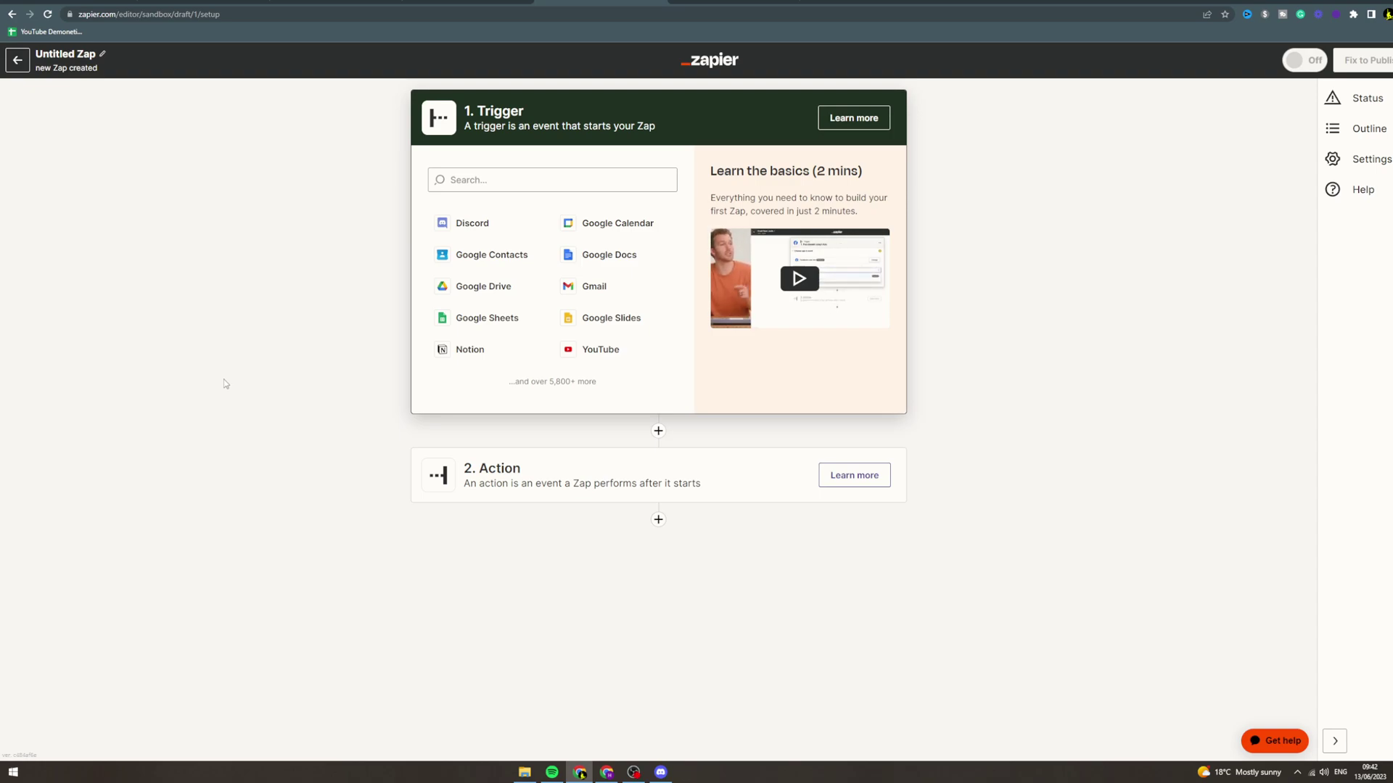
Step: Choose Discord from the app search as the Zap's trigger app
{"action": "left_click", "coordinate": [552, 180]}
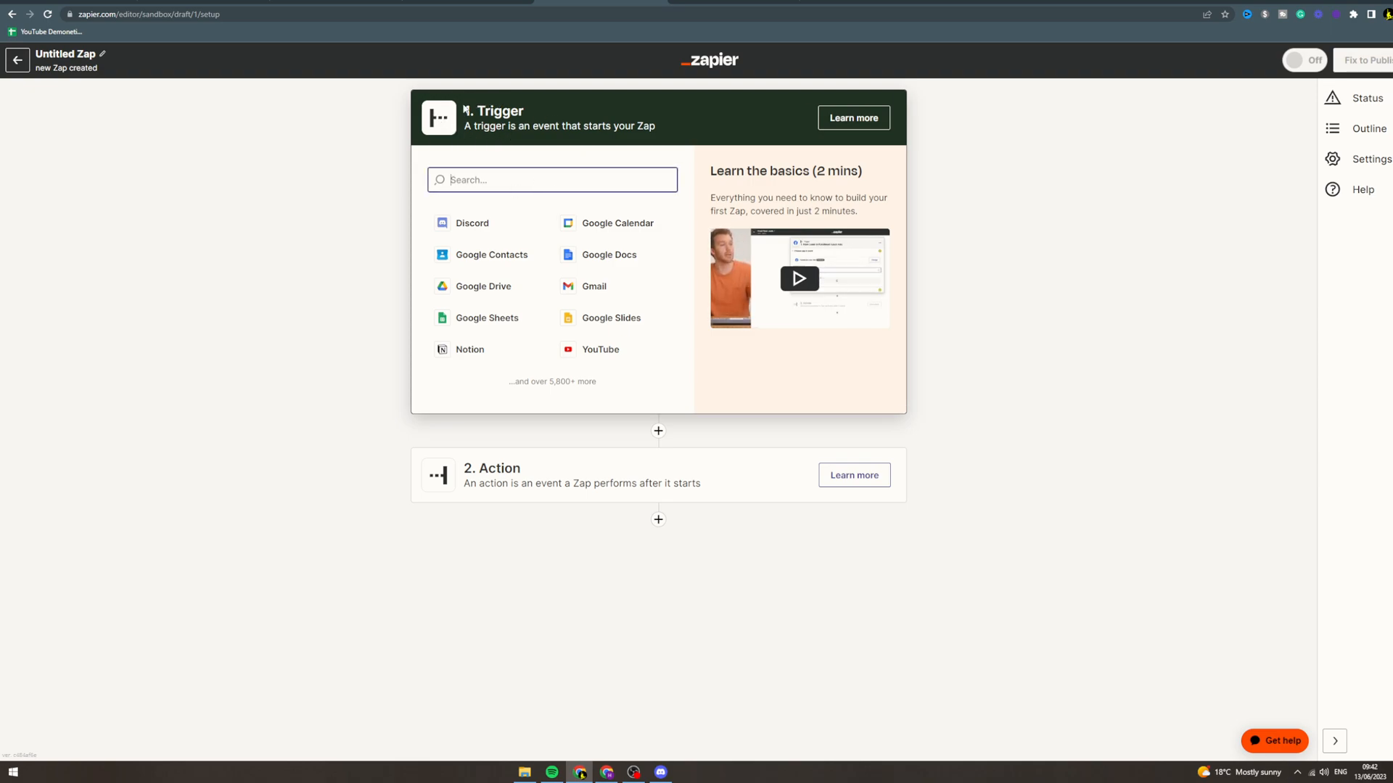
{"action": "mouse_move", "coordinate": [469, 500]}
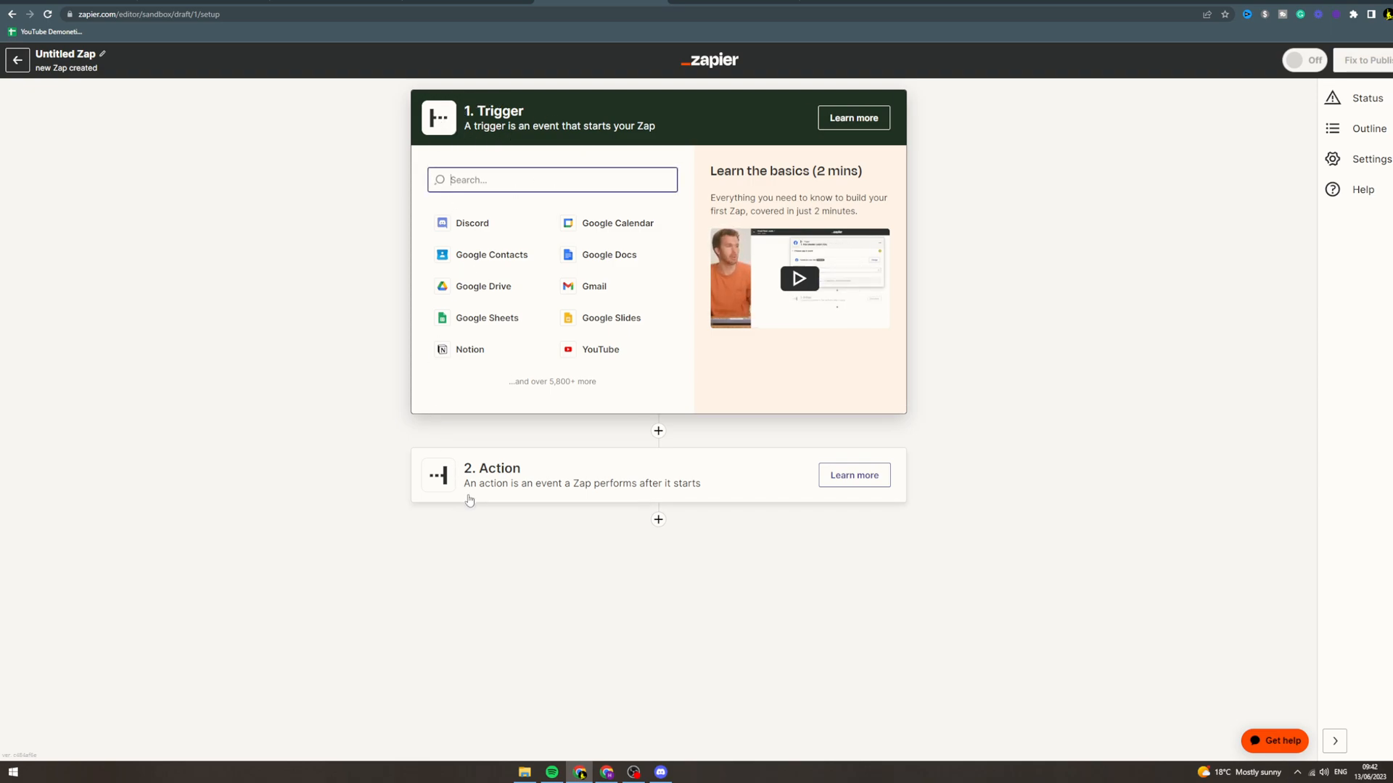
{"action": "left_click", "coordinate": [472, 224]}
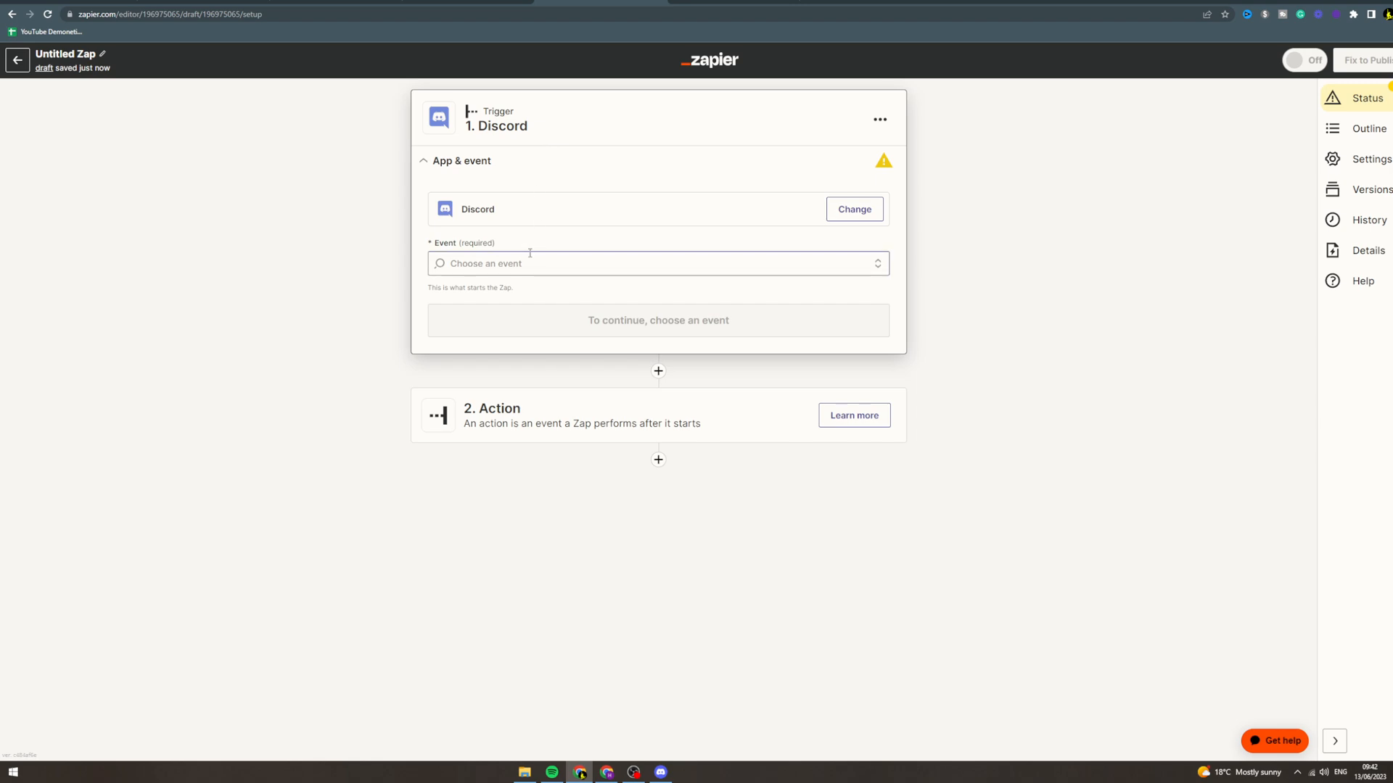
{"action": "mouse_move", "coordinate": [533, 240]}
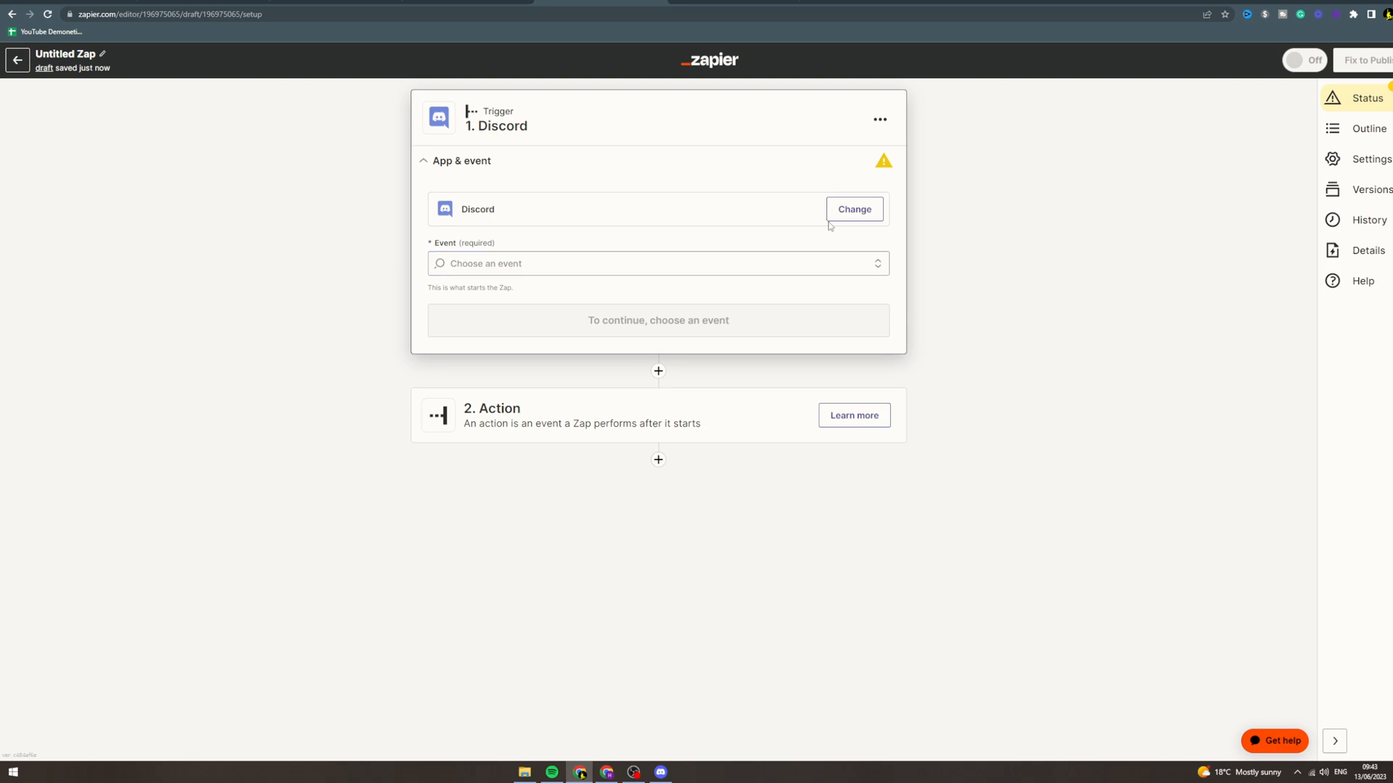
Step: Change the trigger to Google Docs with the New Document event
{"action": "left_click", "coordinate": [852, 209]}
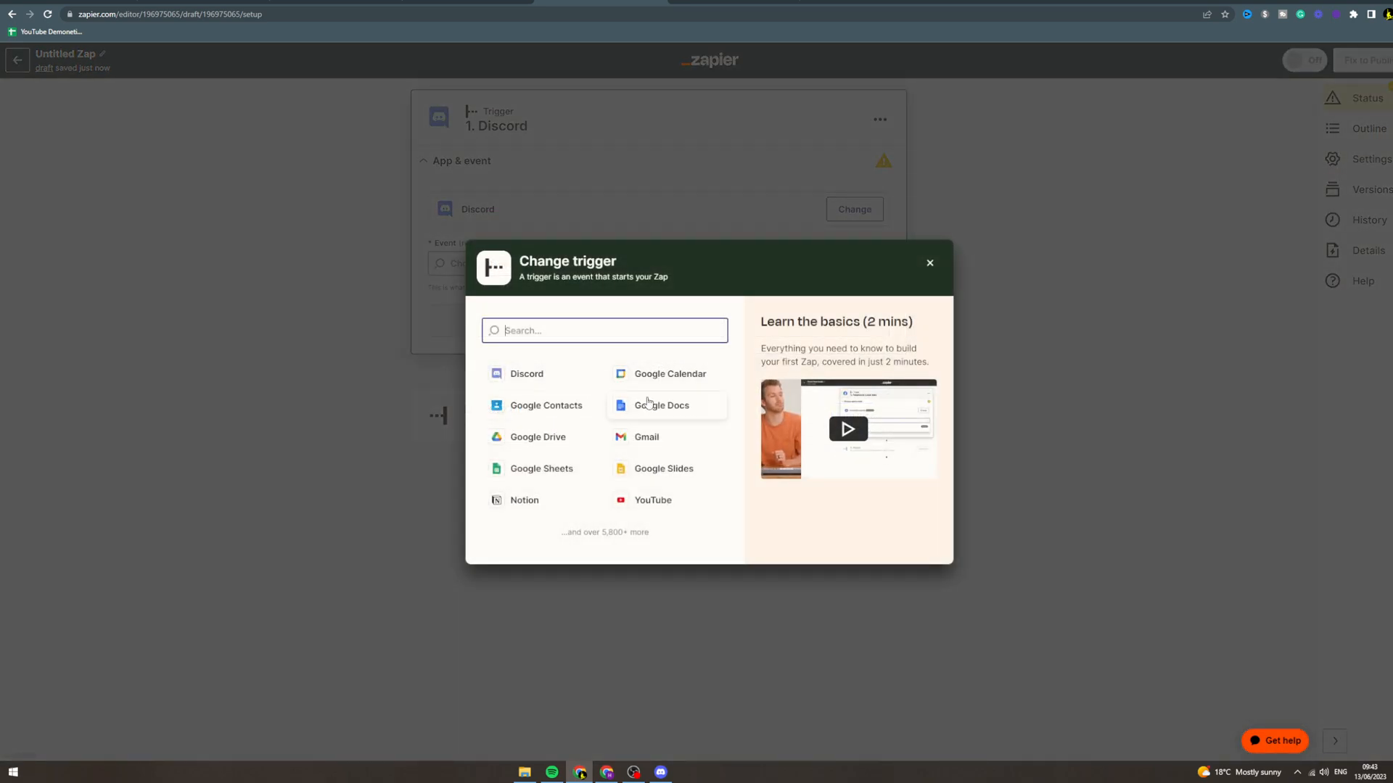
{"action": "left_click", "coordinate": [662, 404]}
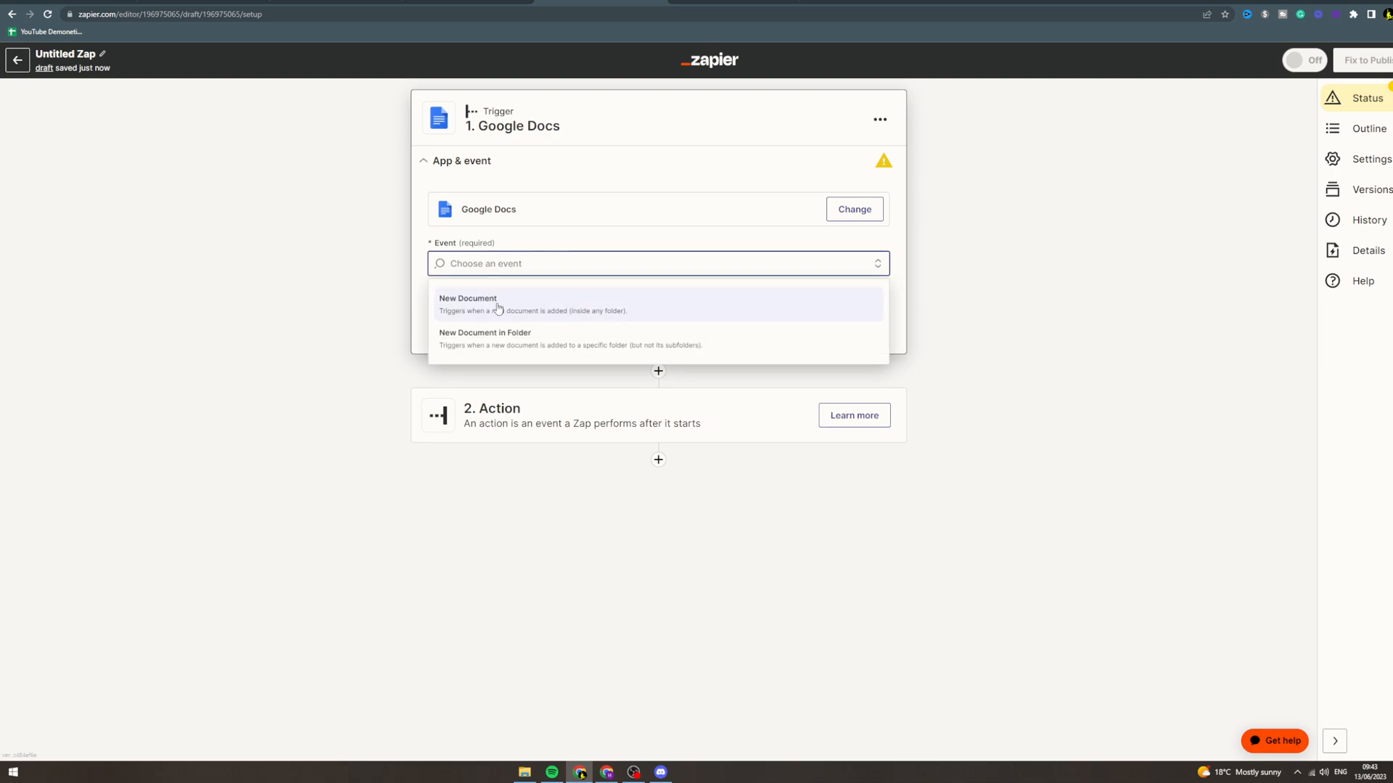
{"action": "left_click", "coordinate": [469, 303]}
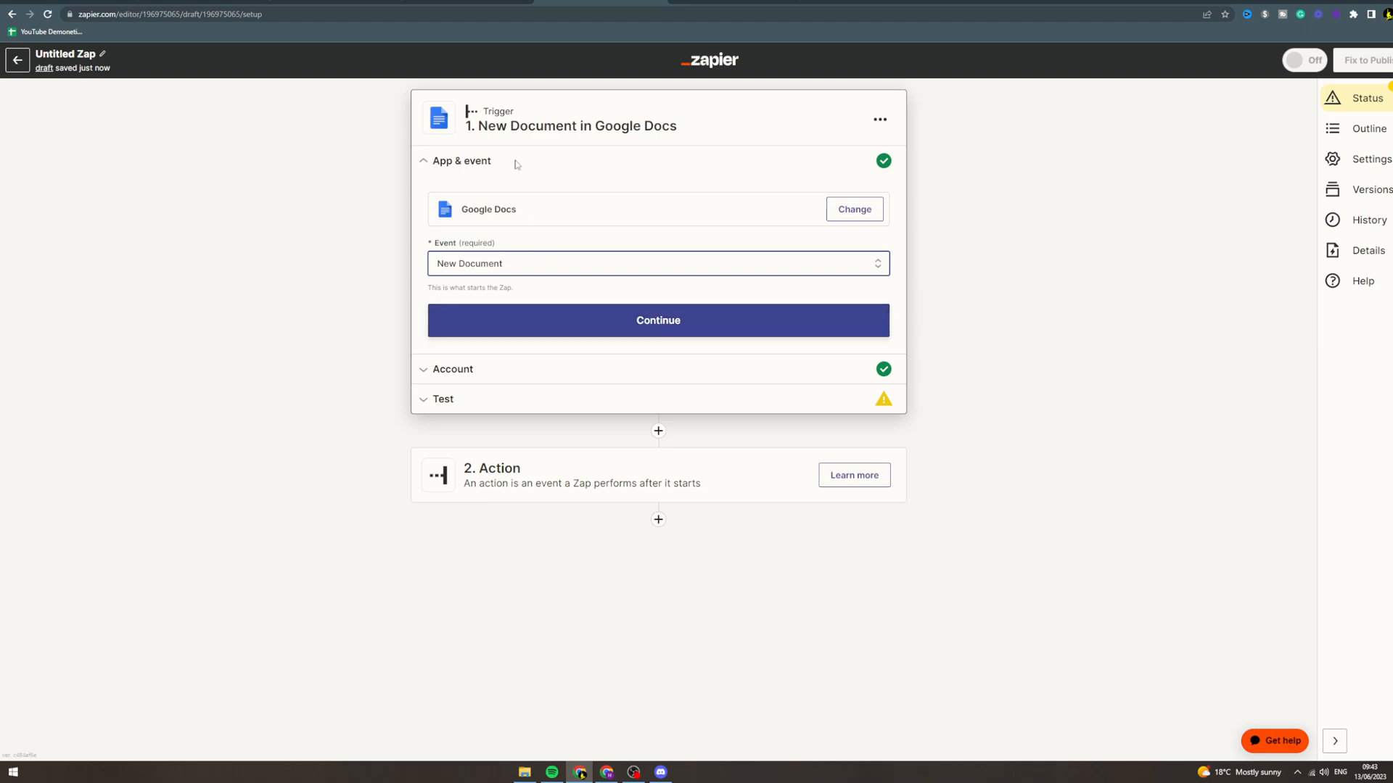
{"action": "mouse_move", "coordinate": [622, 320]}
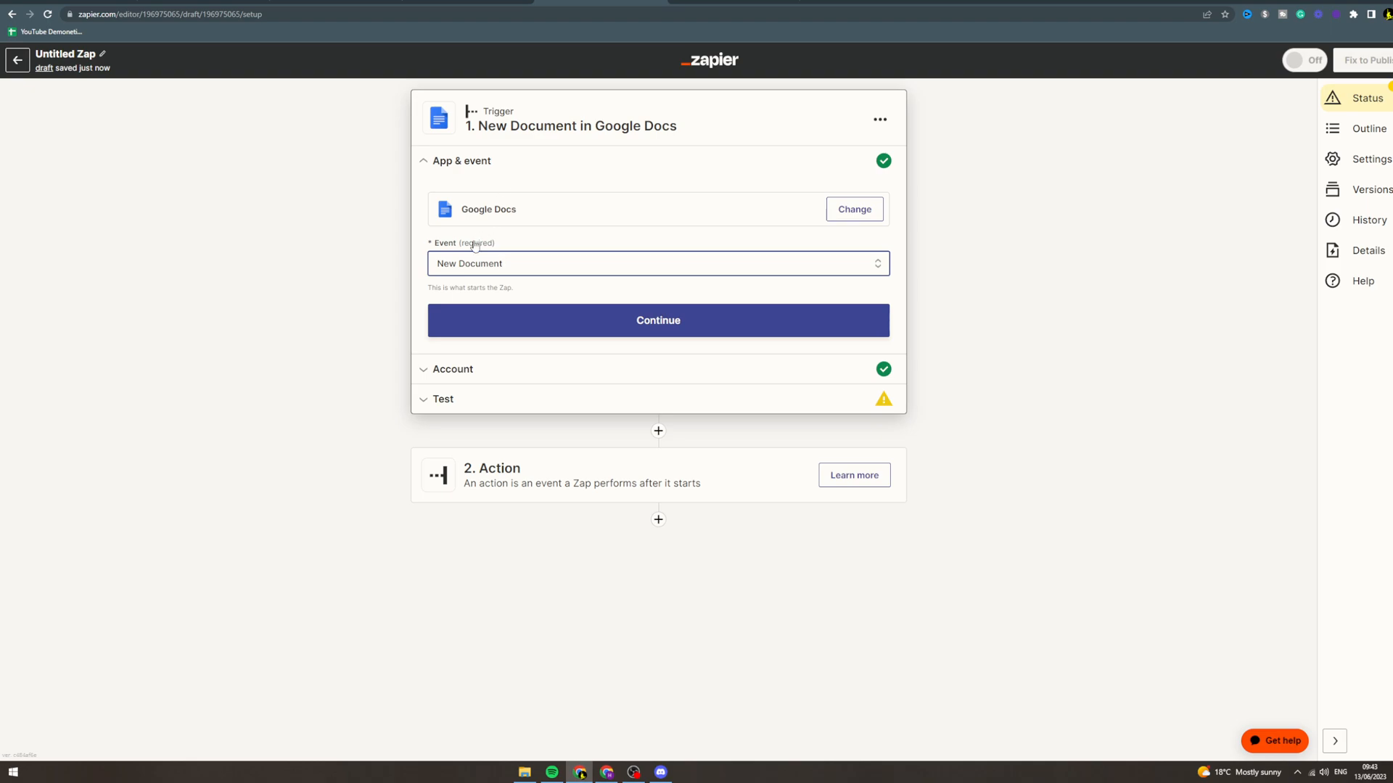
{"action": "mouse_move", "coordinate": [583, 280]}
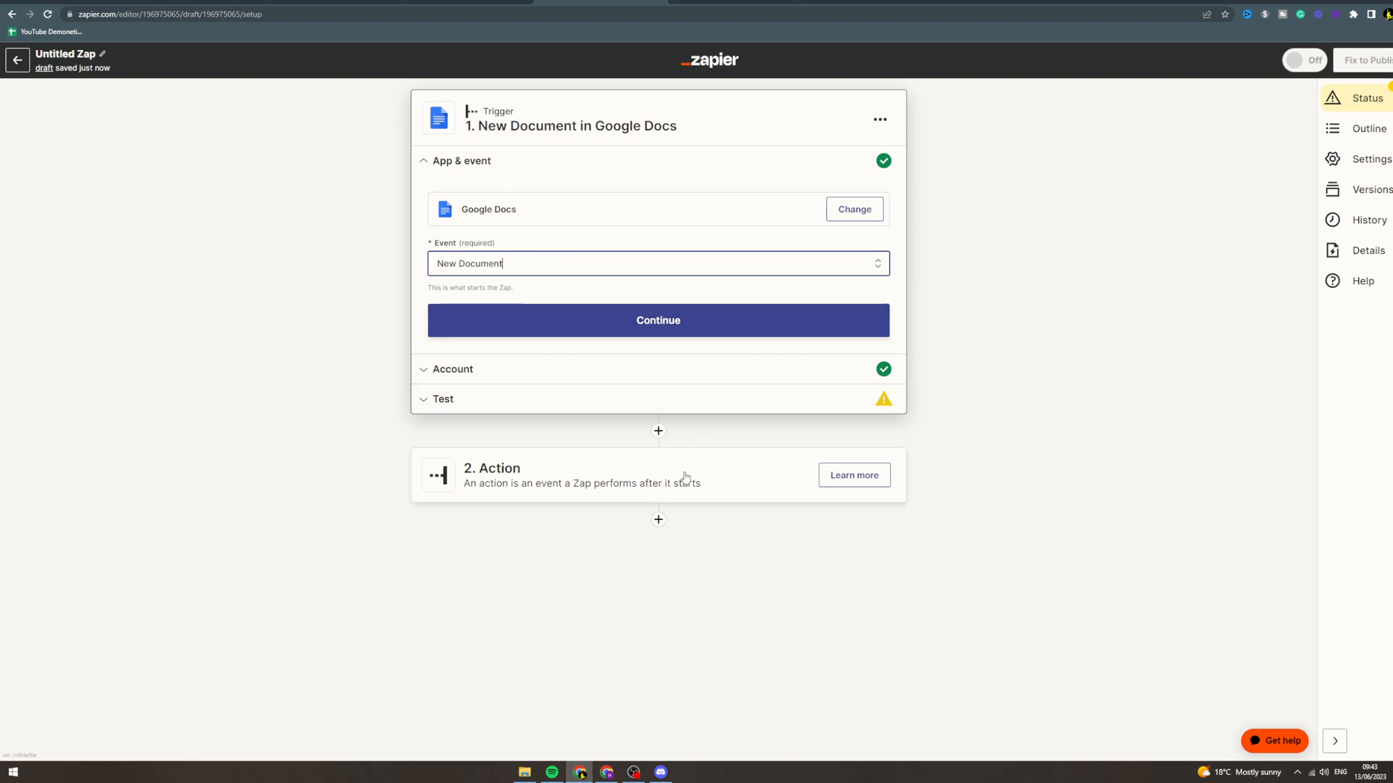
{"action": "mouse_move", "coordinate": [598, 340]}
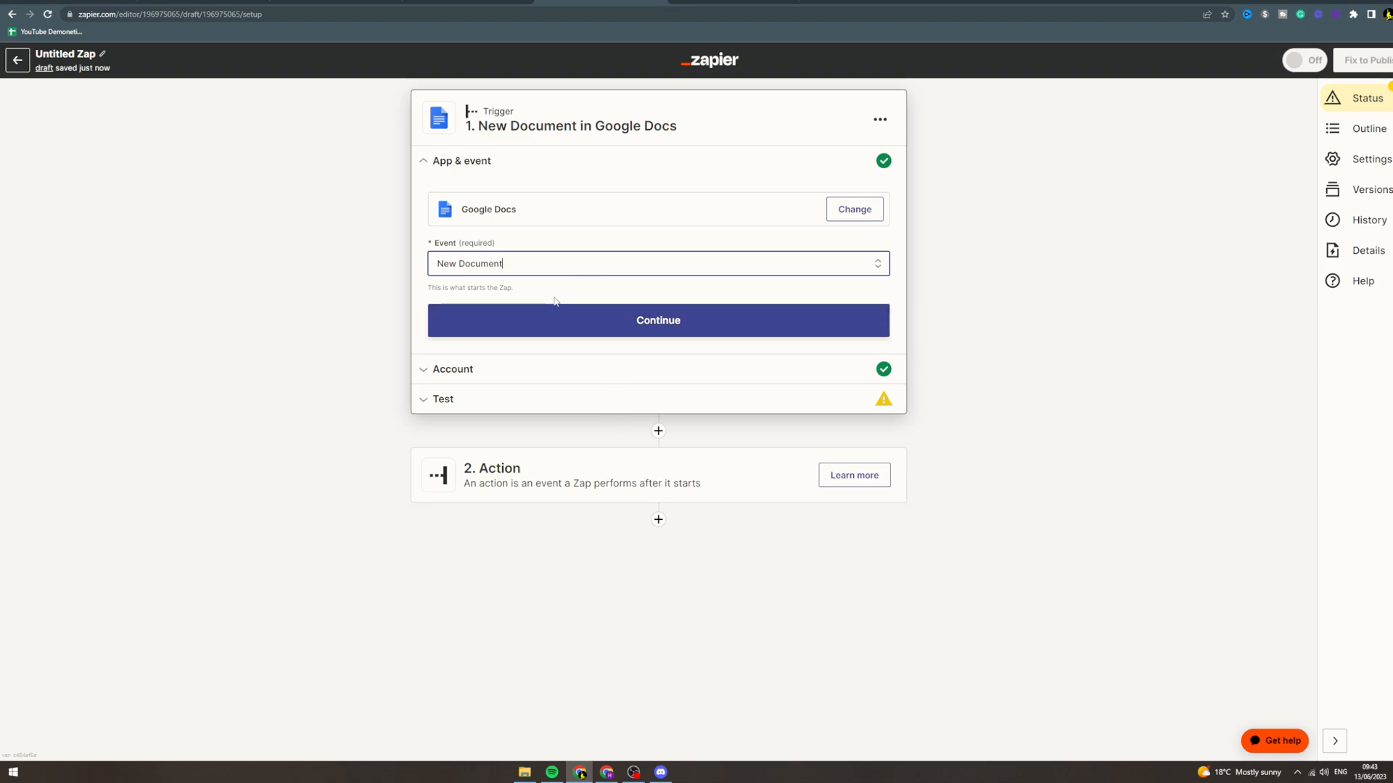
{"action": "mouse_move", "coordinate": [677, 505]}
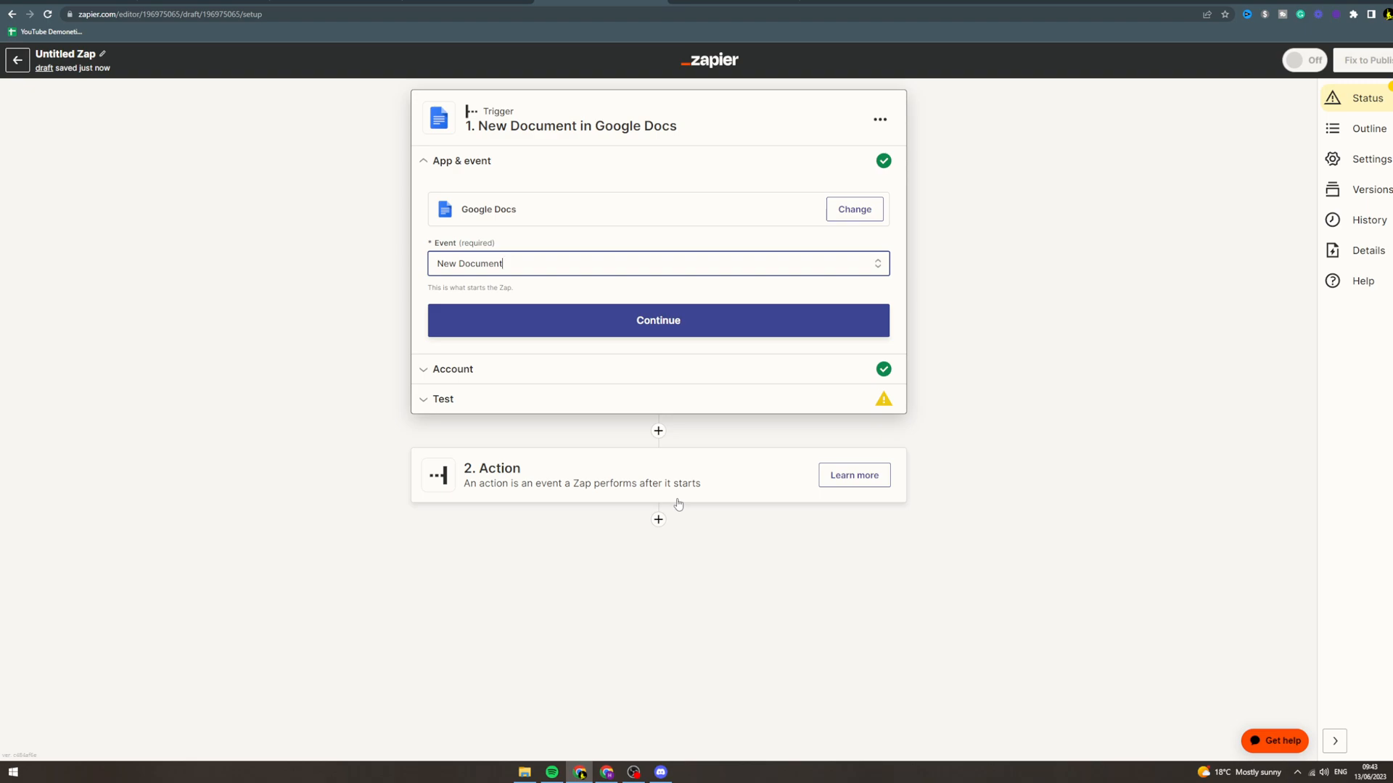
{"action": "mouse_move", "coordinate": [575, 624]}
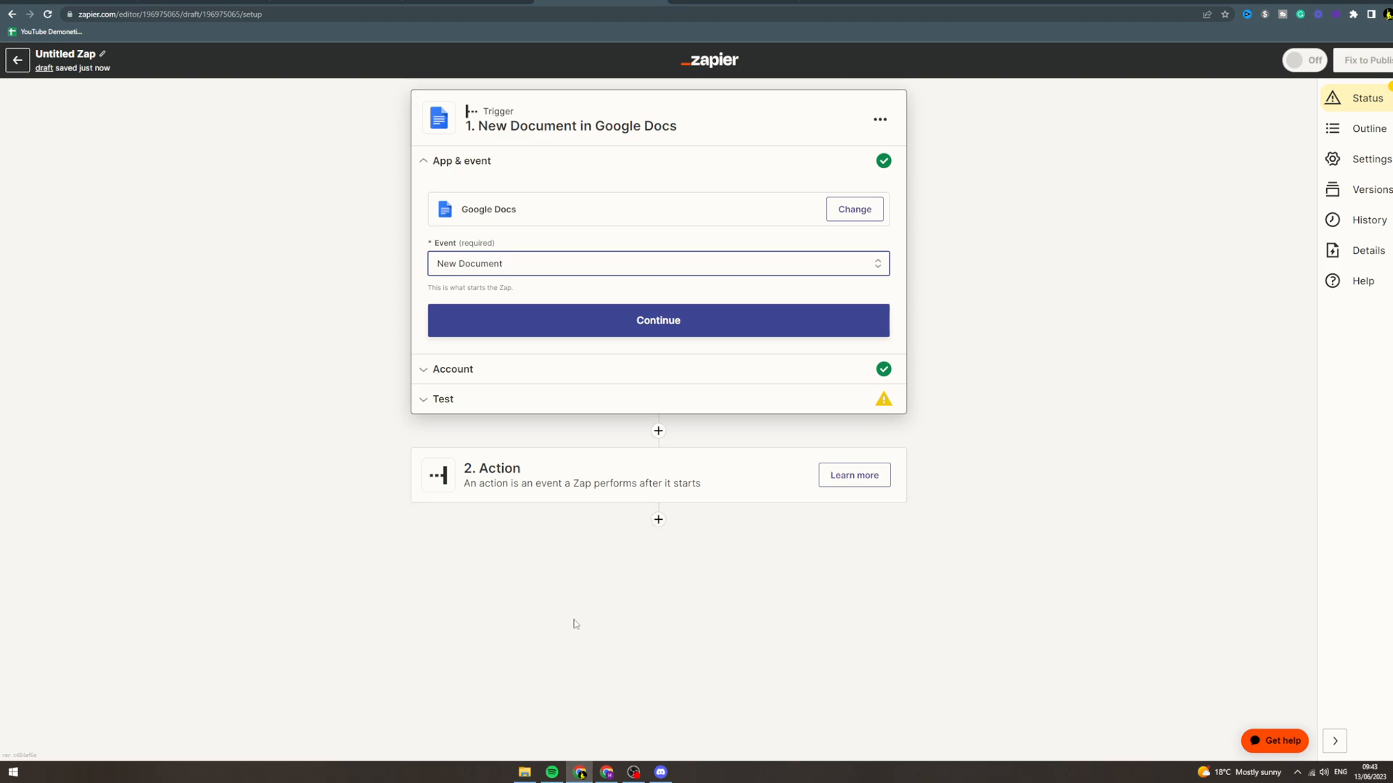
{"action": "mouse_move", "coordinate": [539, 346]}
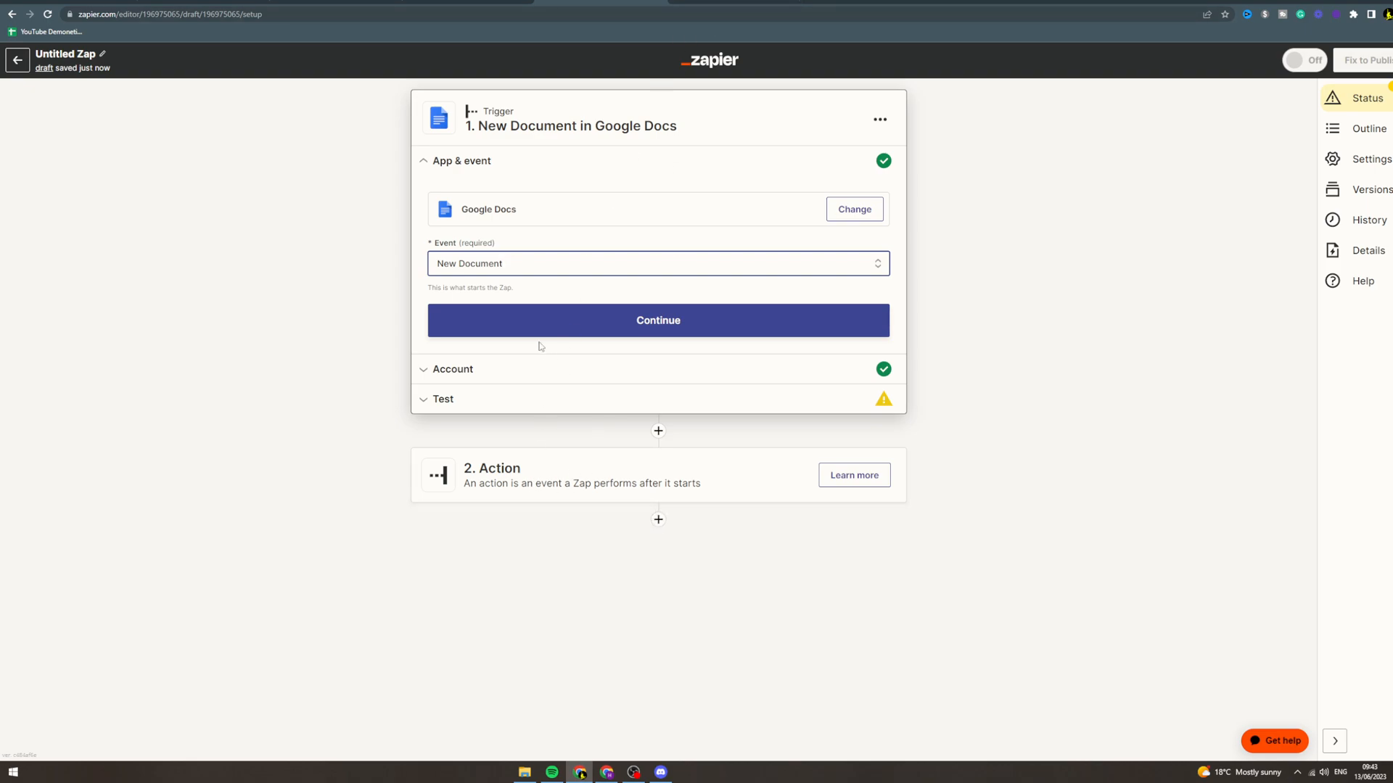
Step: Keep the connected Google Docs account, run the trigger test and continue to the action step
{"action": "left_click", "coordinate": [657, 319]}
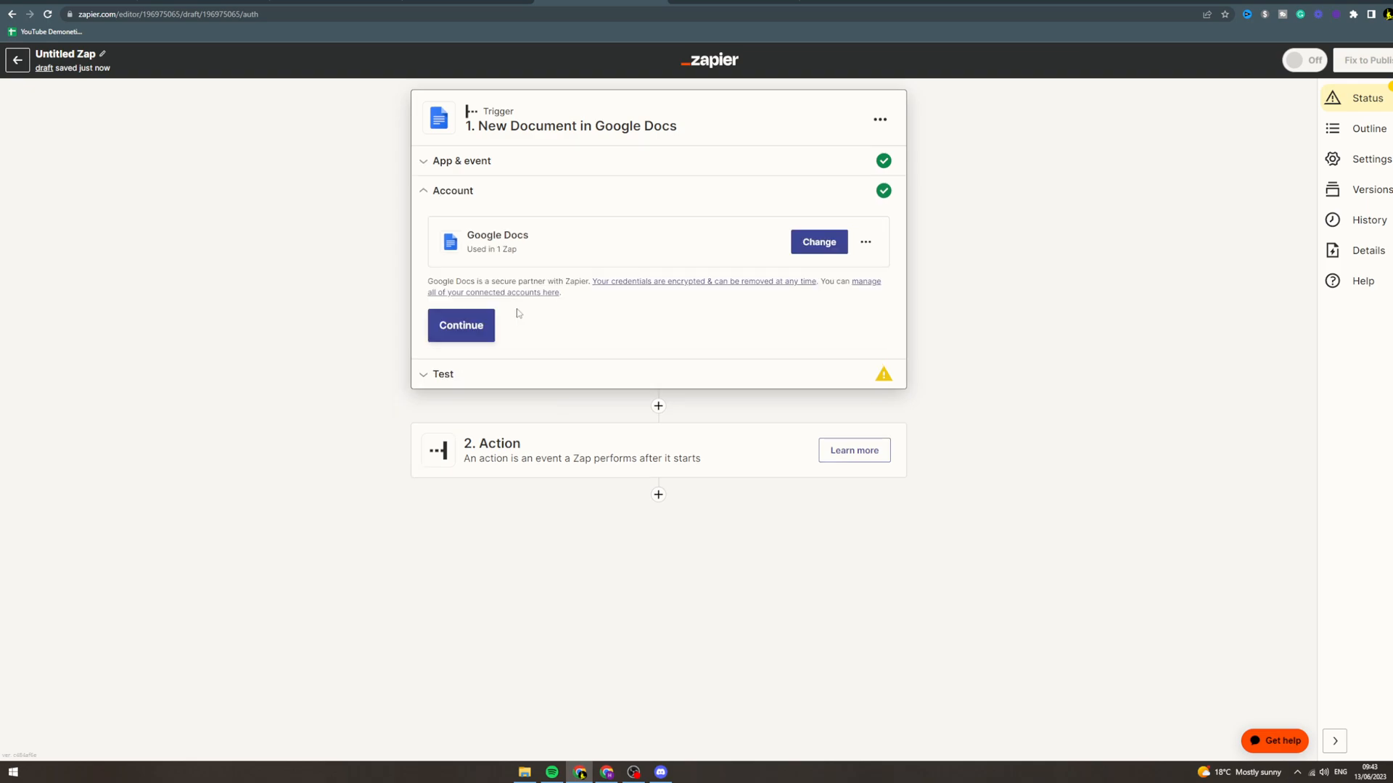
{"action": "left_click", "coordinate": [460, 325]}
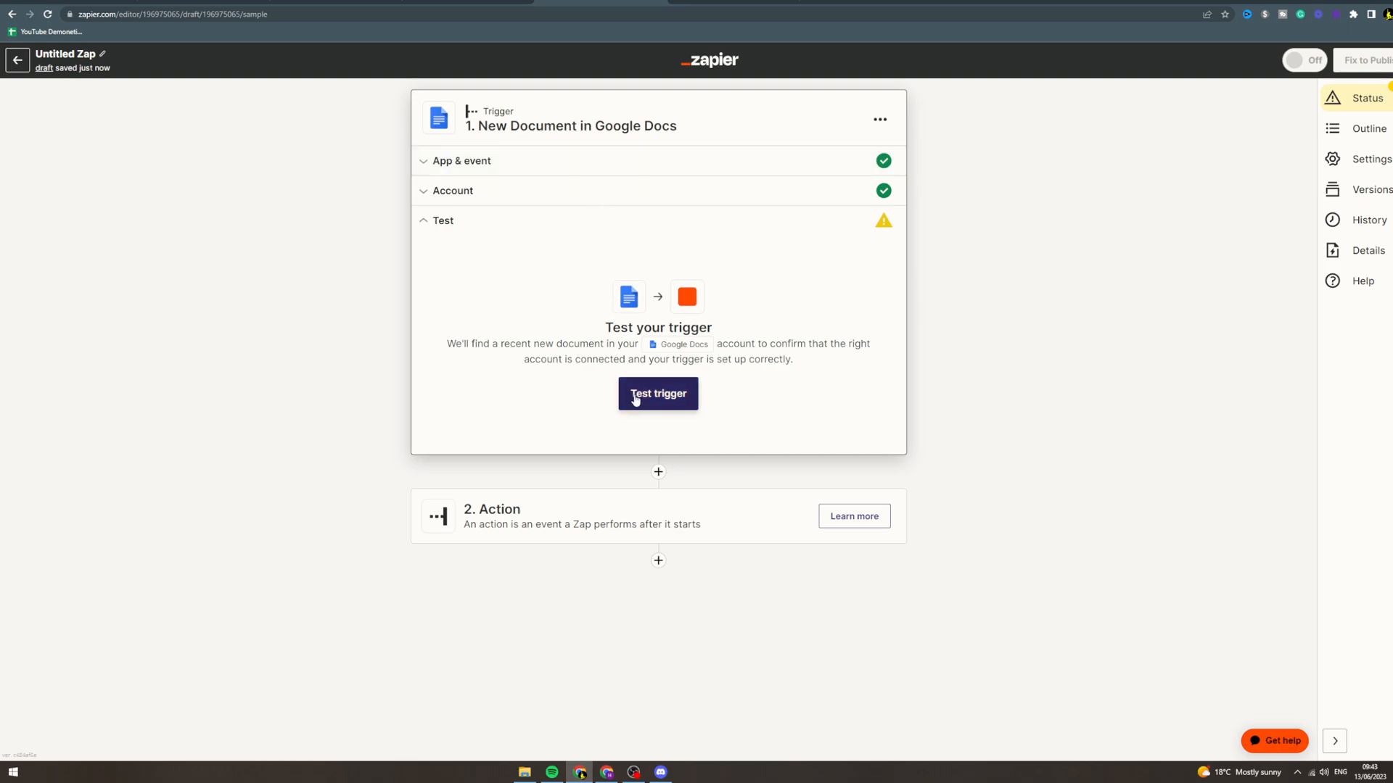
{"action": "left_click", "coordinate": [657, 393]}
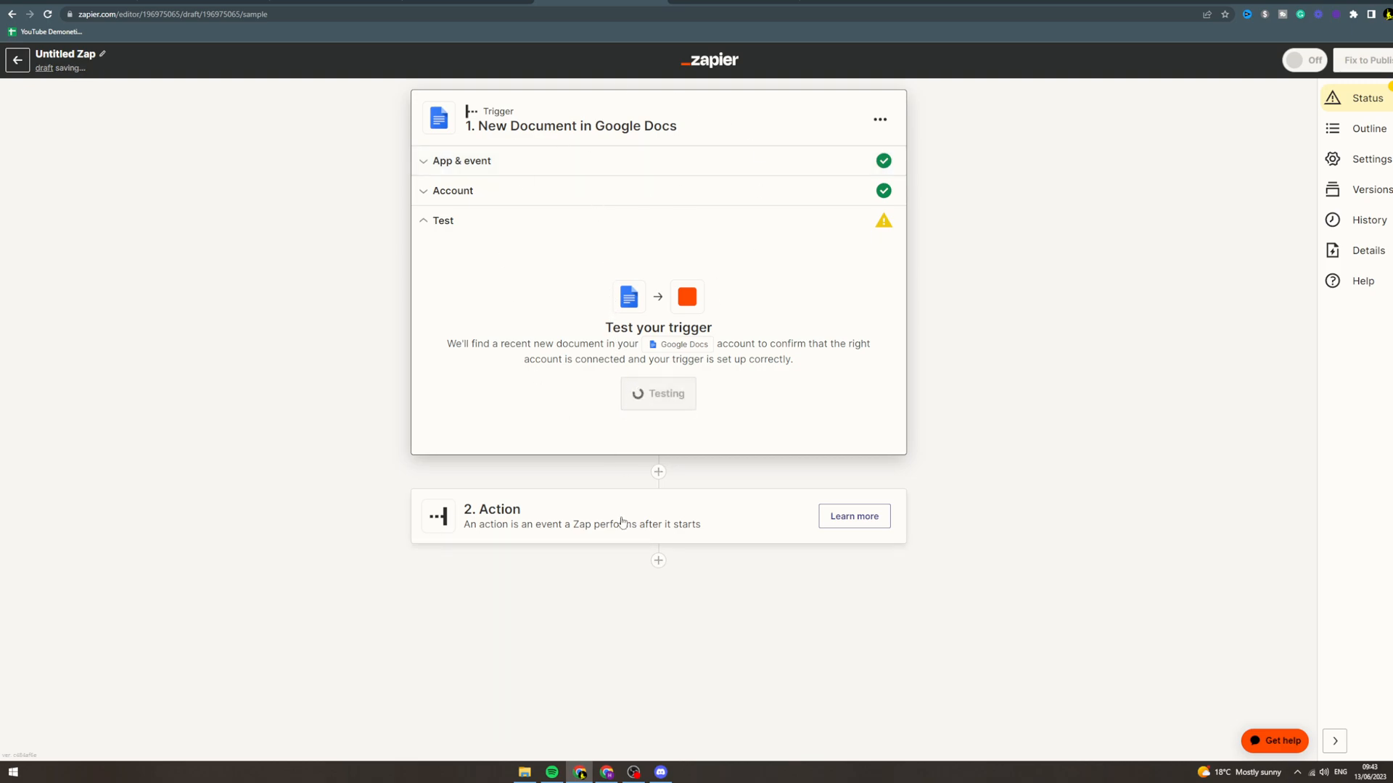
{"action": "left_click", "coordinate": [658, 393]}
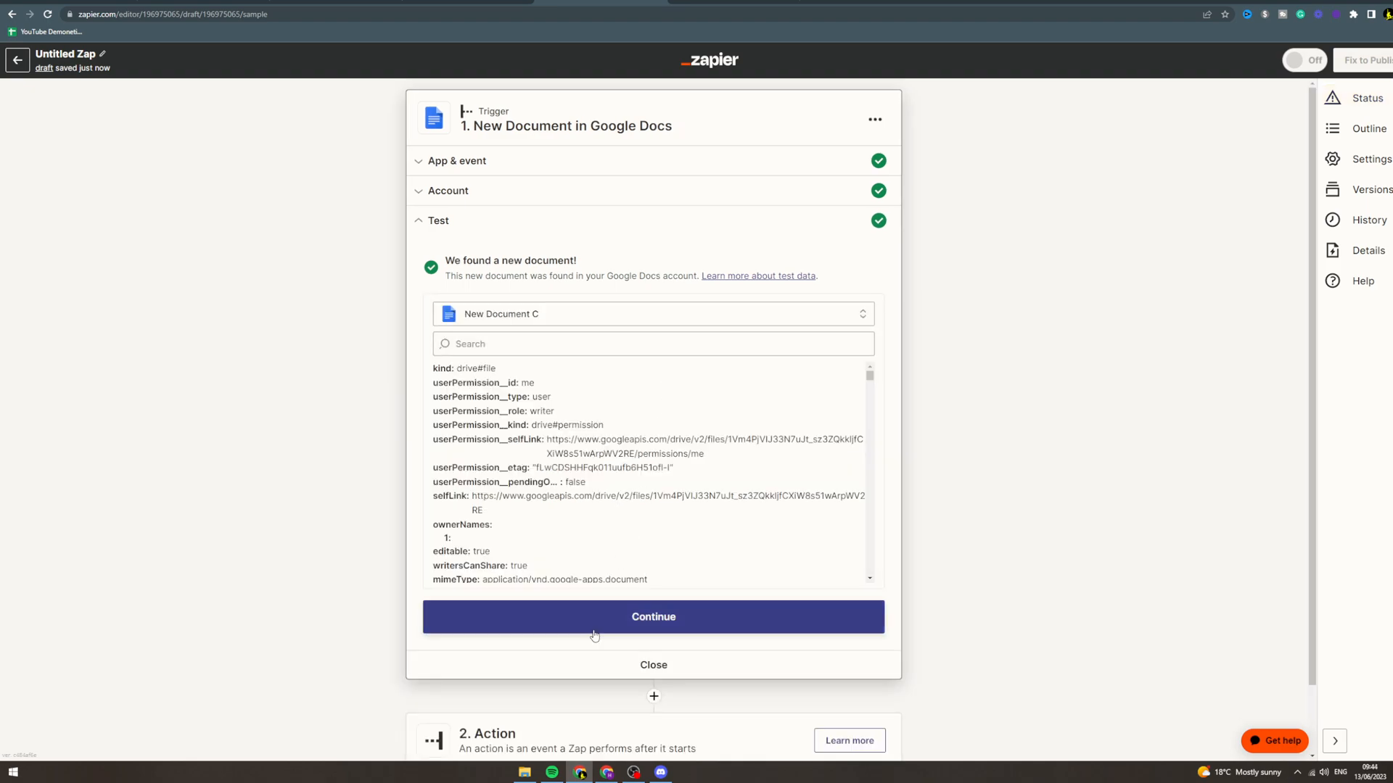
{"action": "left_click", "coordinate": [653, 616]}
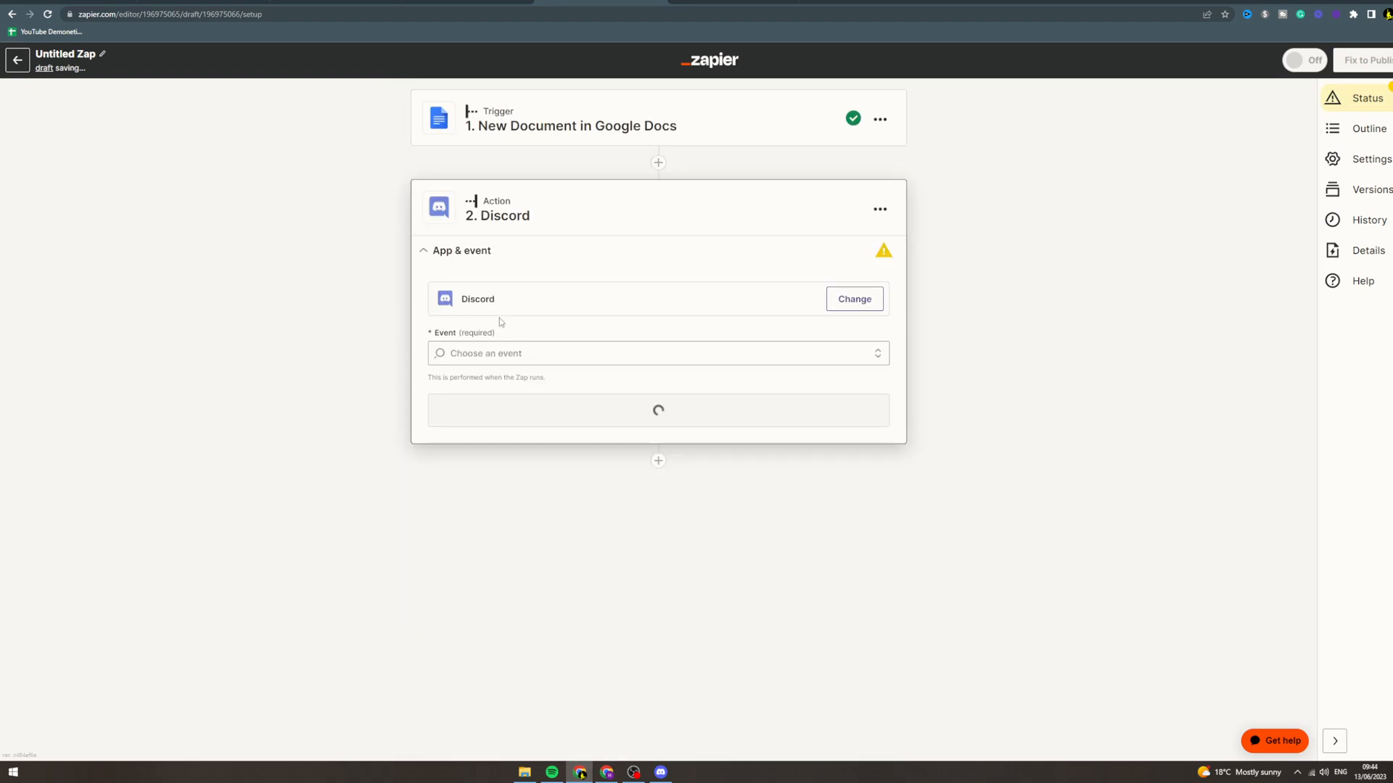
Step: Set the Discord action event to Send Channel Message and move to its message fields
{"action": "left_click", "coordinate": [658, 353]}
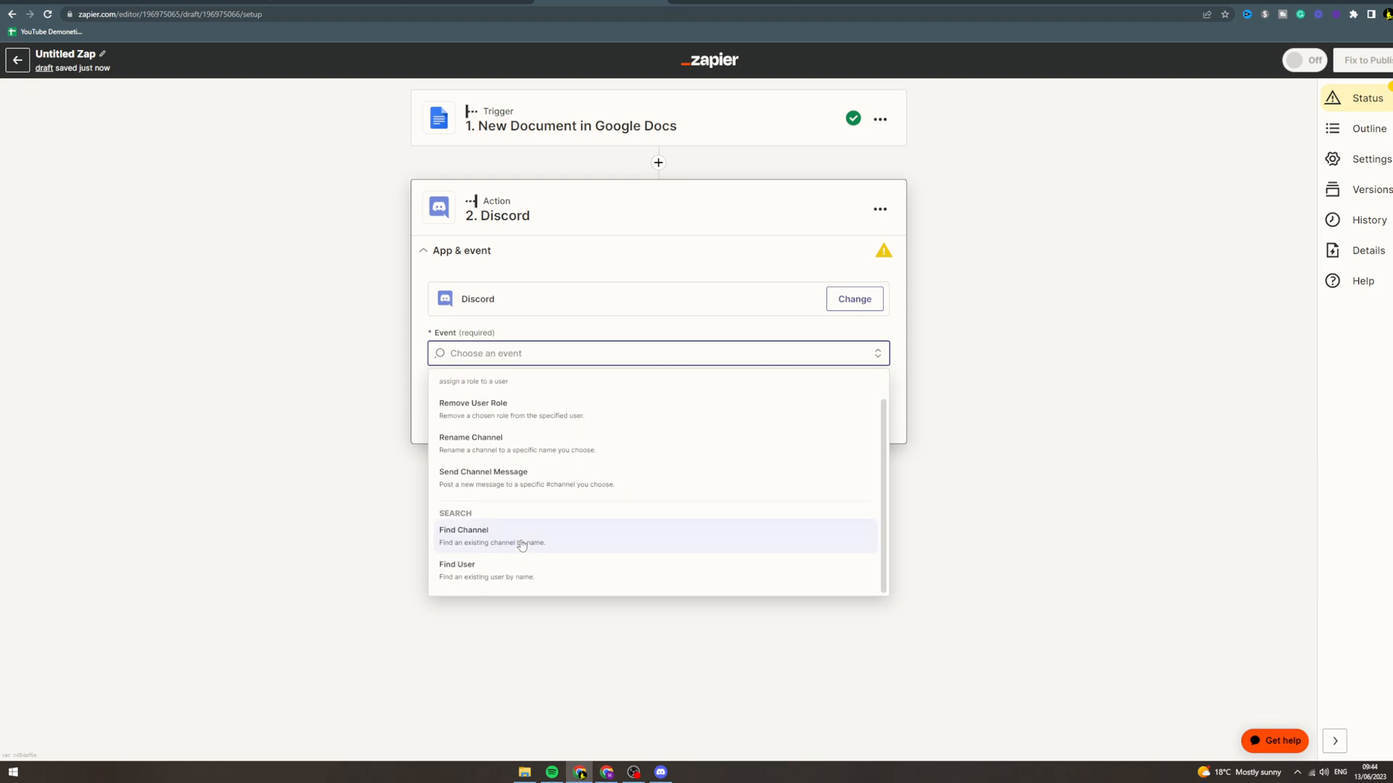
{"action": "left_click", "coordinate": [482, 478]}
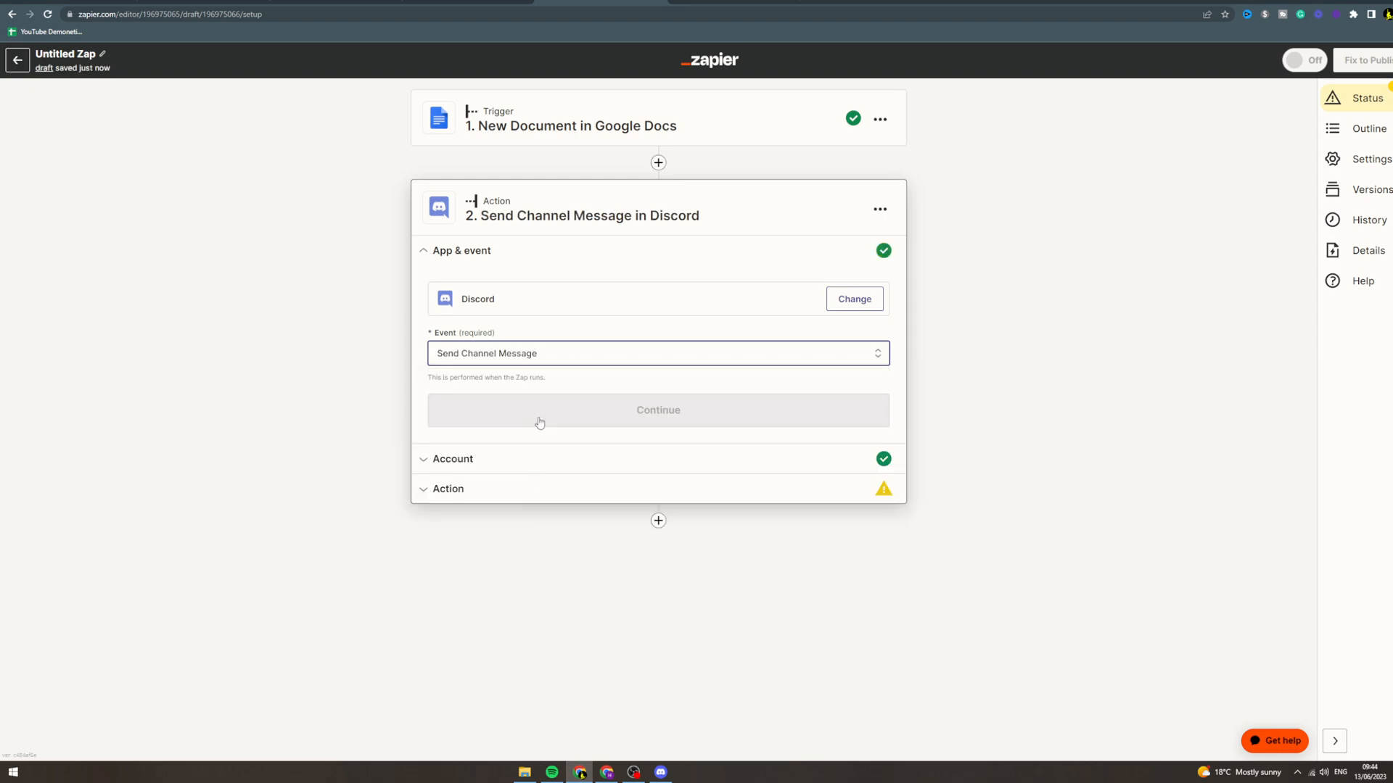
{"action": "left_click", "coordinate": [658, 409]}
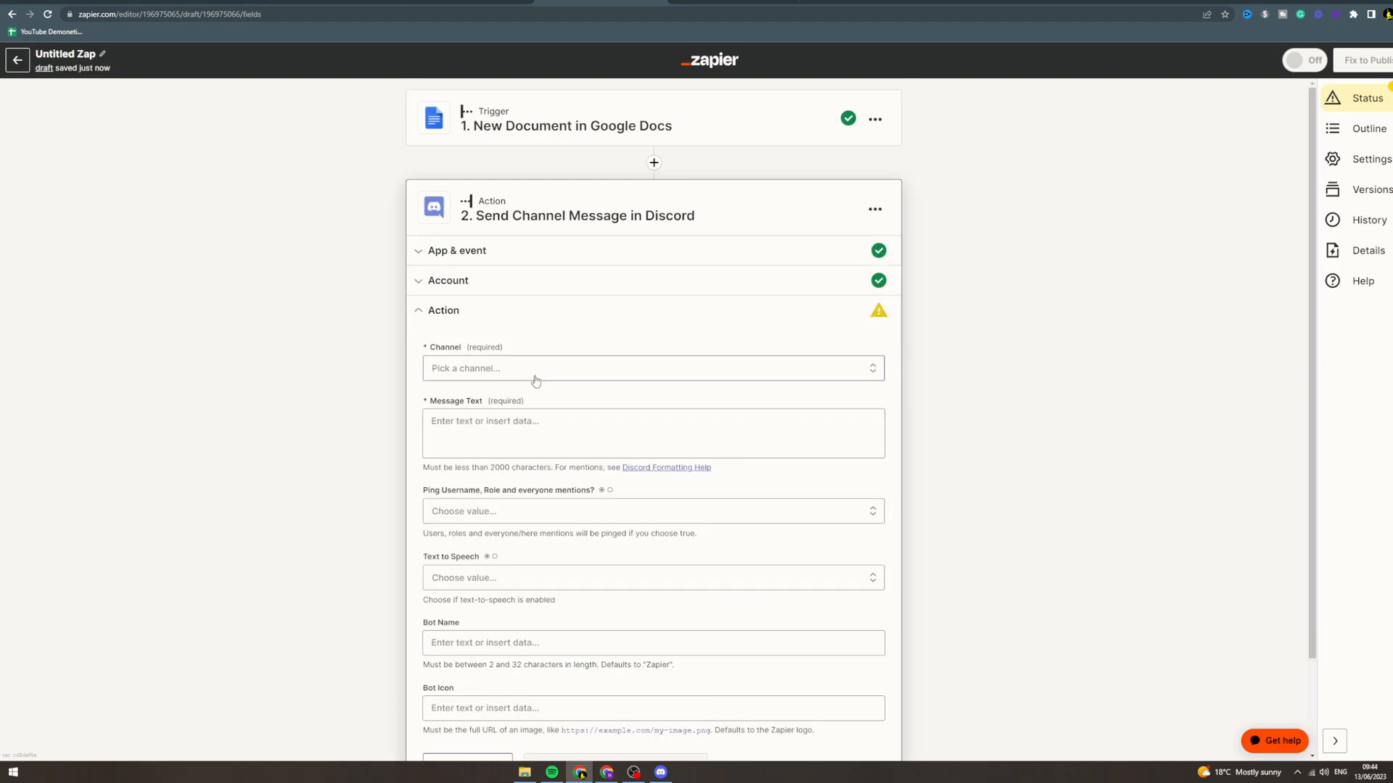
{"action": "left_click", "coordinate": [651, 367]}
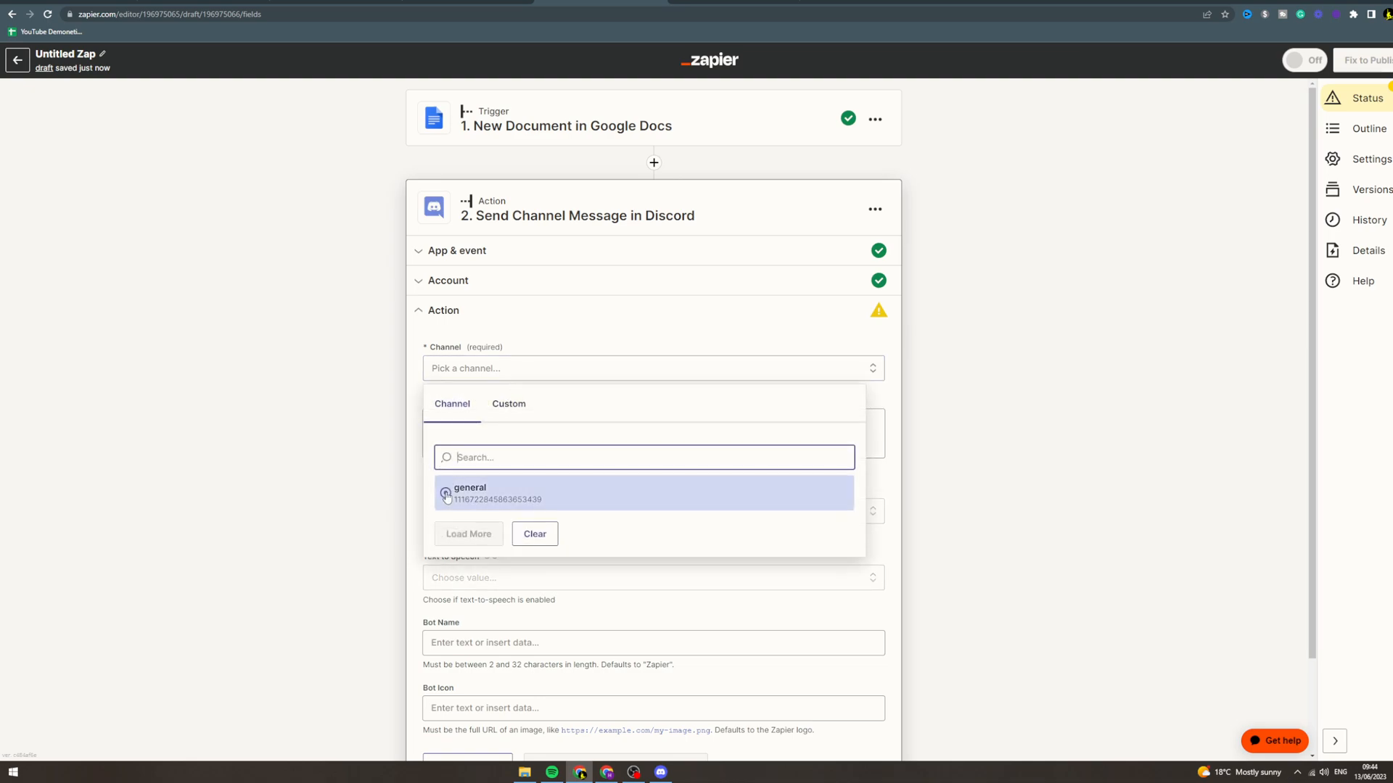
Step: Post to the general channel with message '/imagine' plus the document's raw plaintext content
{"action": "left_click", "coordinate": [469, 493]}
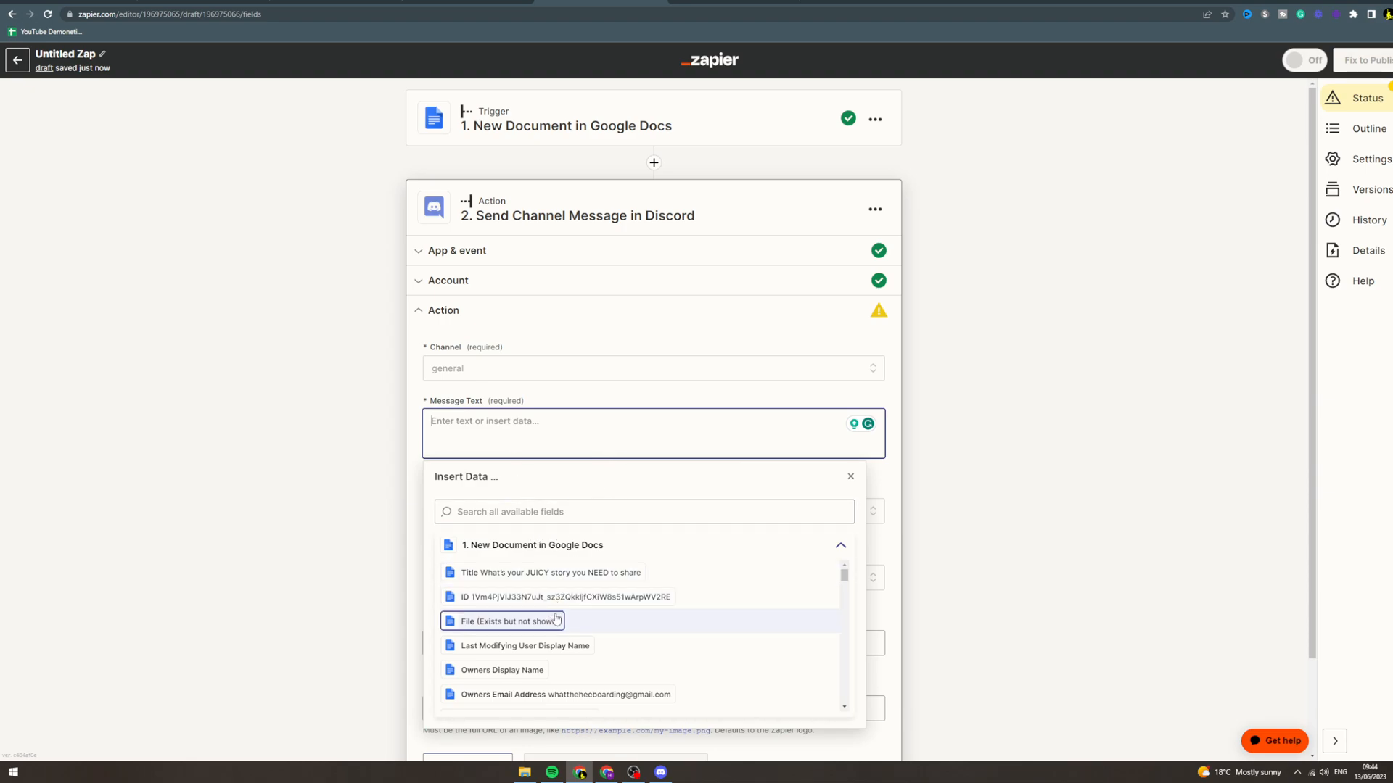
{"action": "mouse_move", "coordinate": [557, 596]}
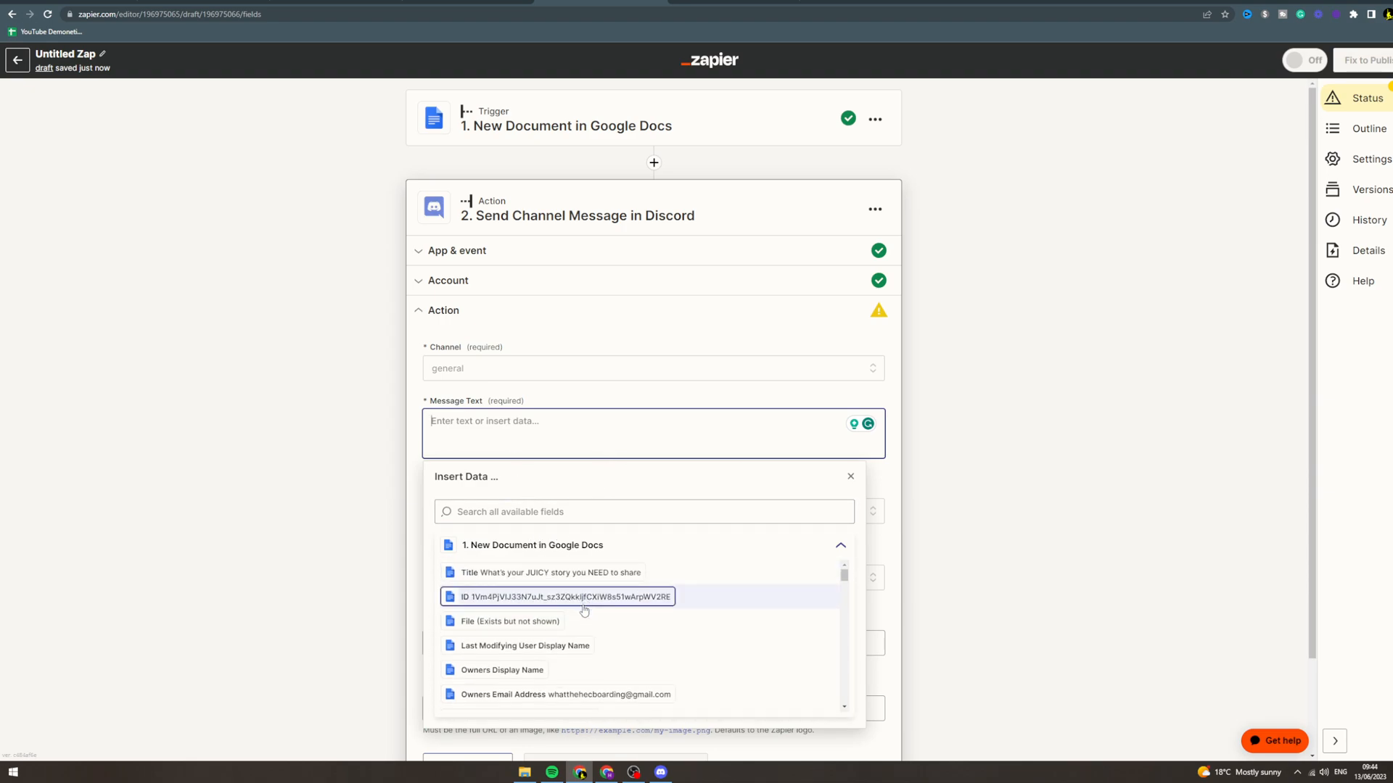
{"action": "scroll", "scroll_direction": "down", "scroll_amount": 3}
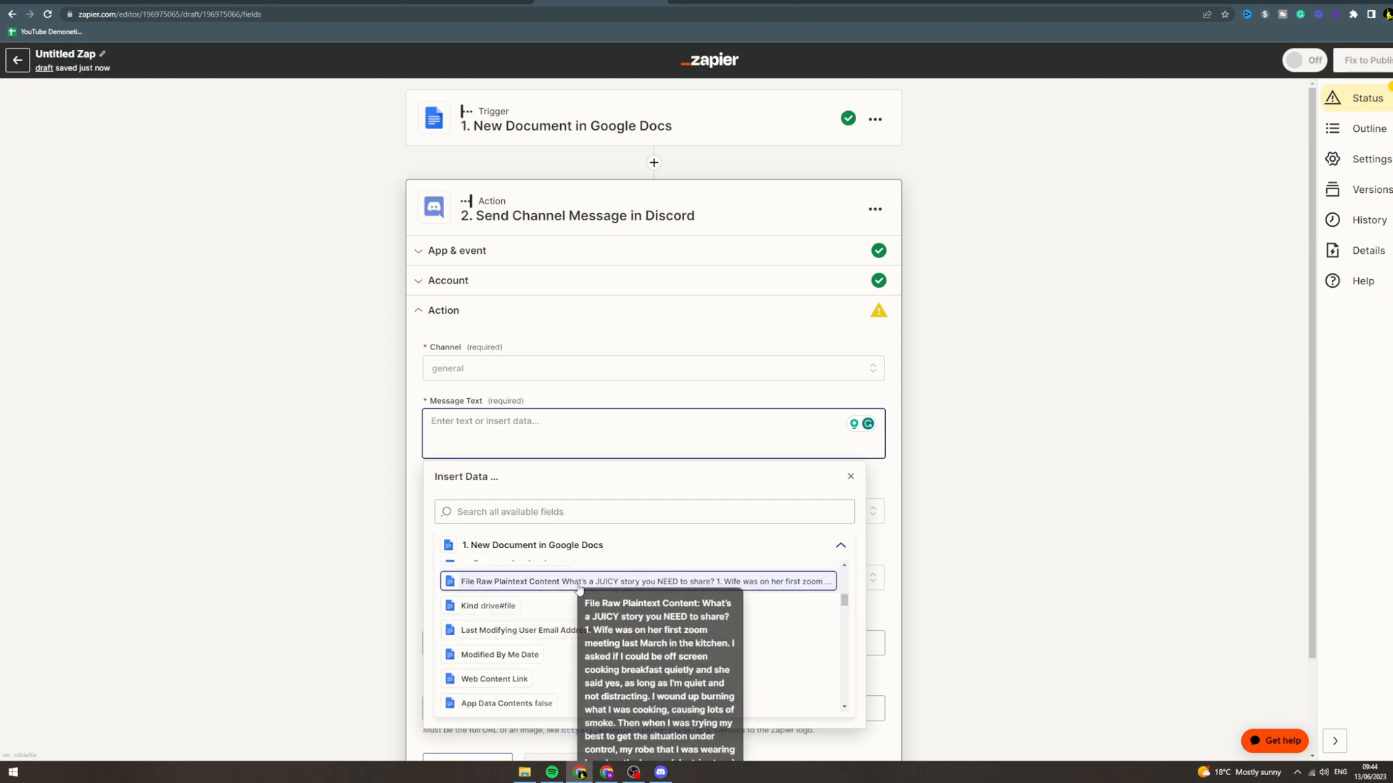
{"action": "mouse_move", "coordinate": [171, 655]}
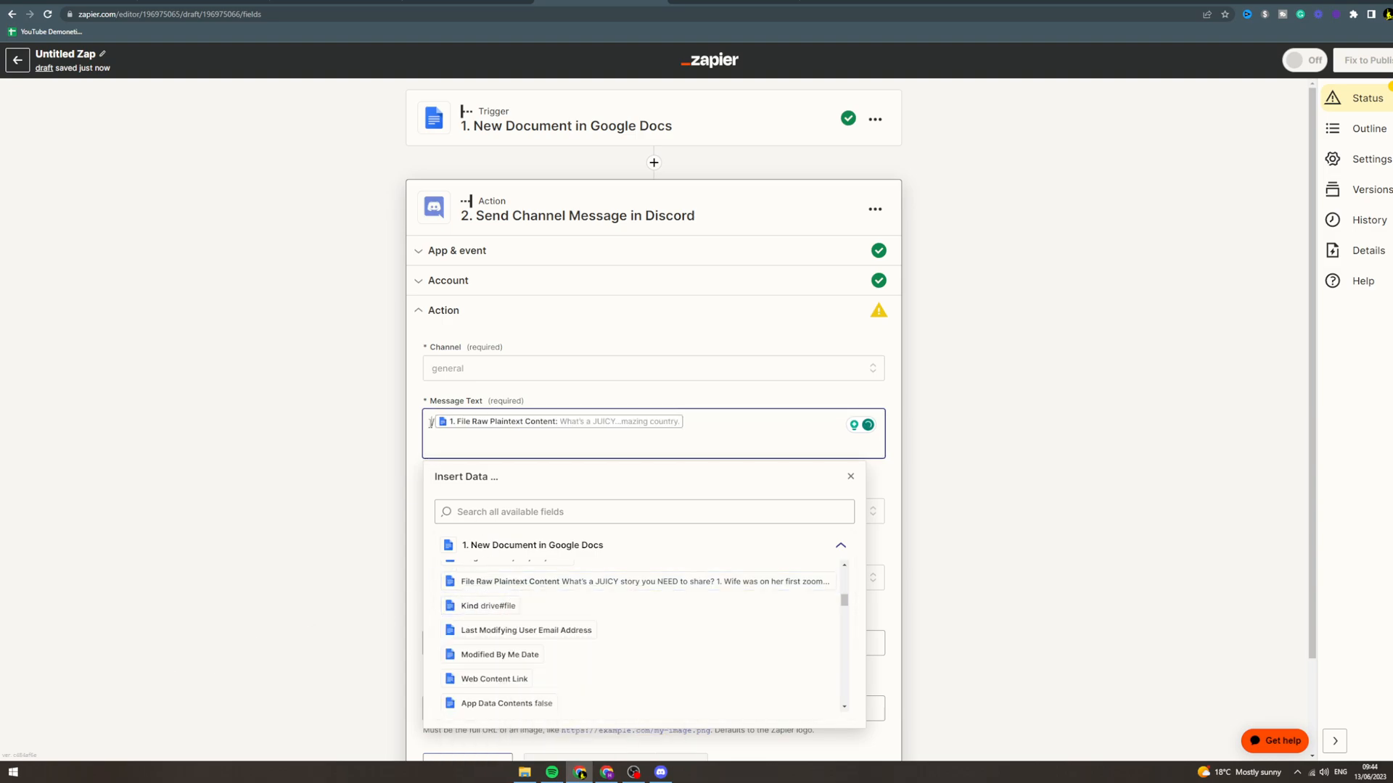
{"action": "type", "text": "jagmi/"}
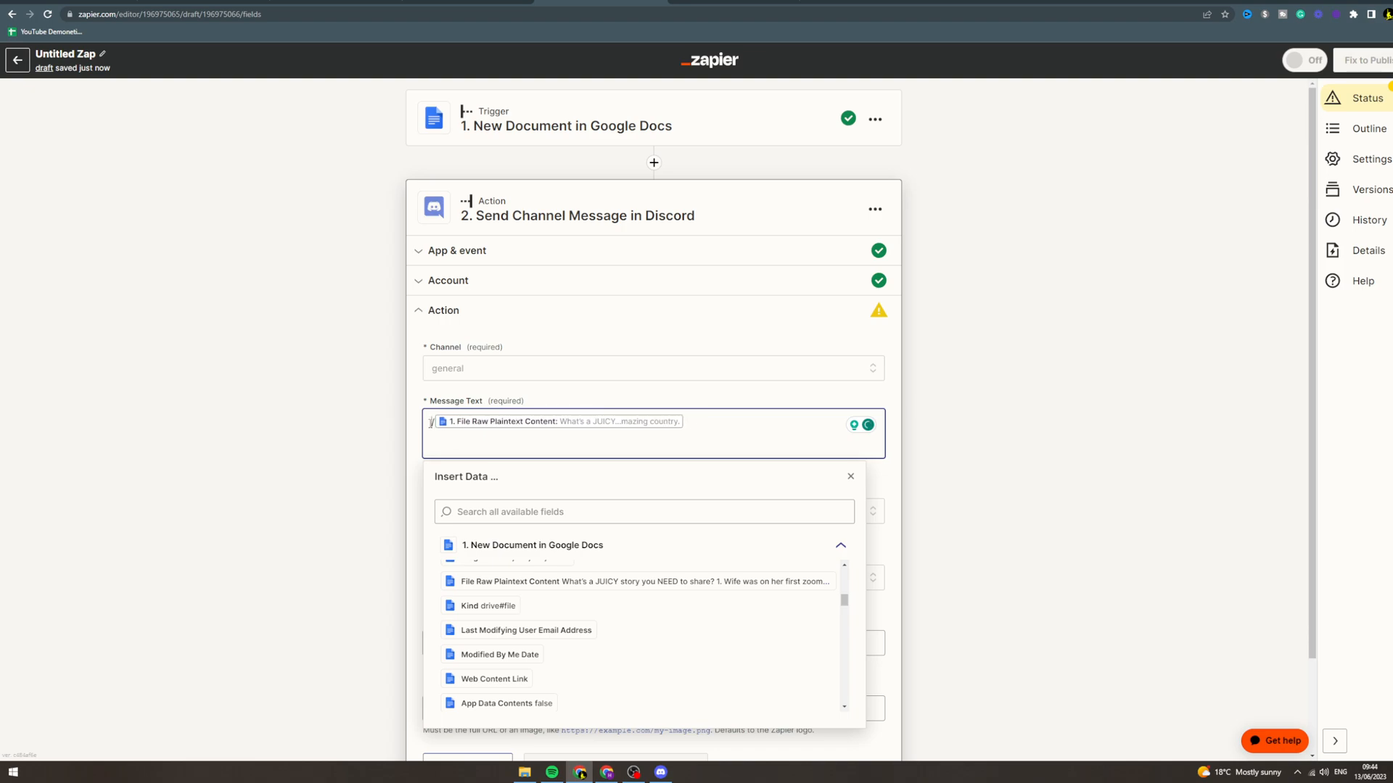
{"action": "type", "text": "/im"}
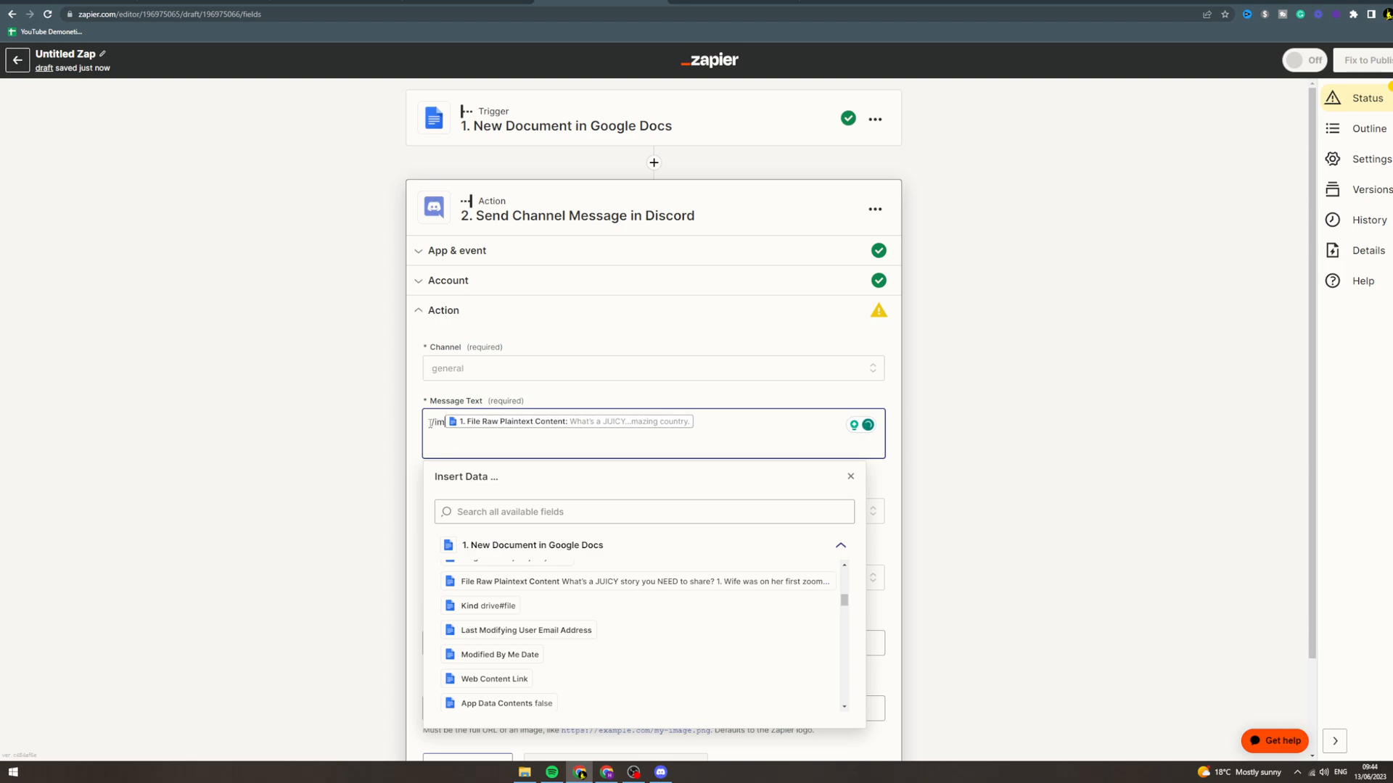
{"action": "type", "text": "agin"}
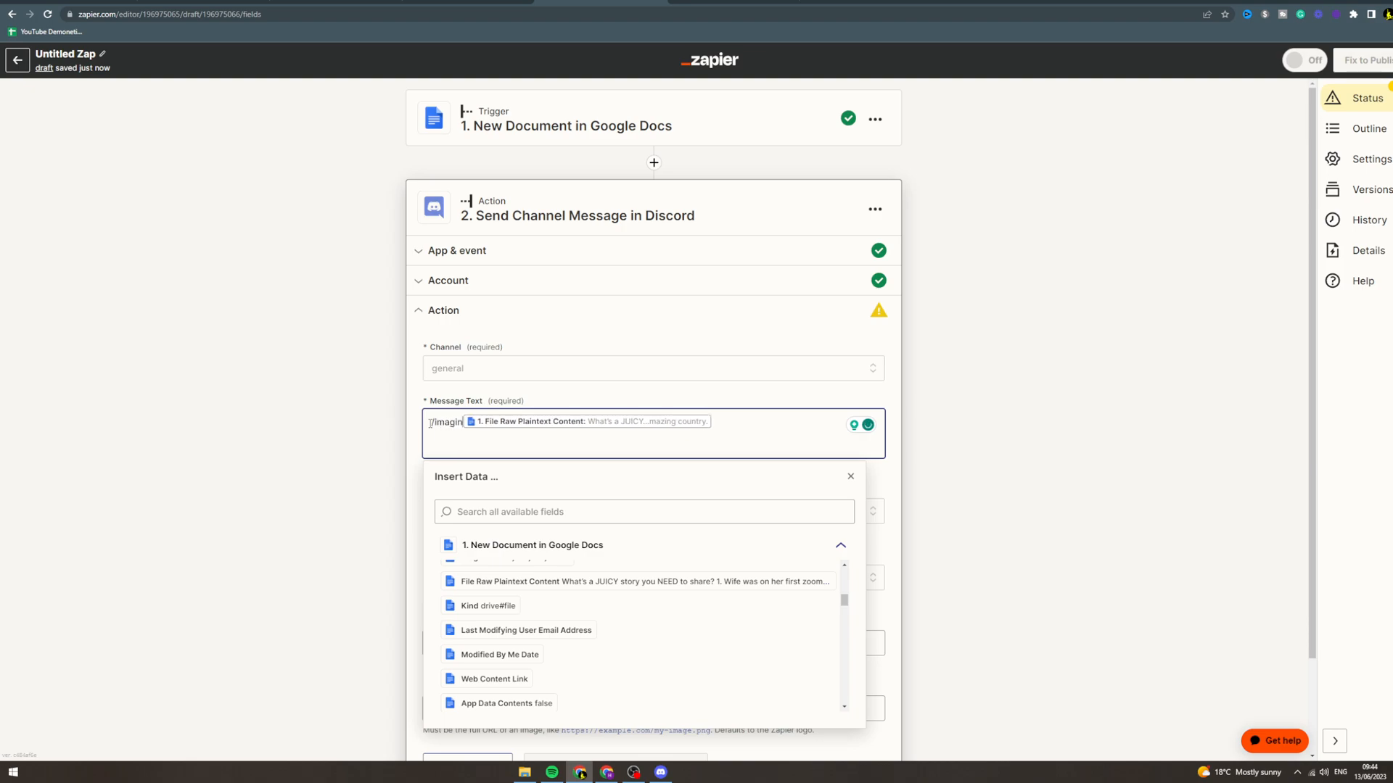
{"action": "type", "text": "e"}
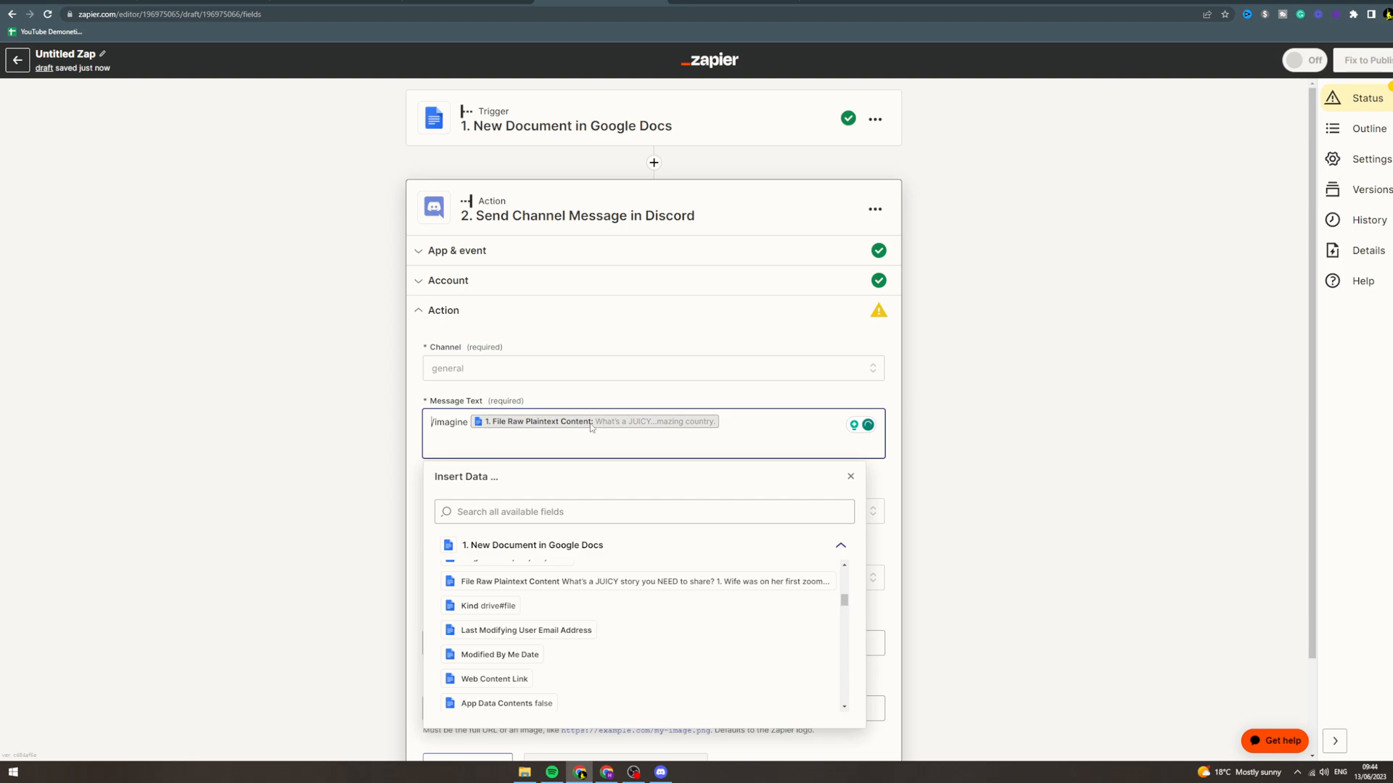
{"action": "left_click", "coordinate": [850, 476]}
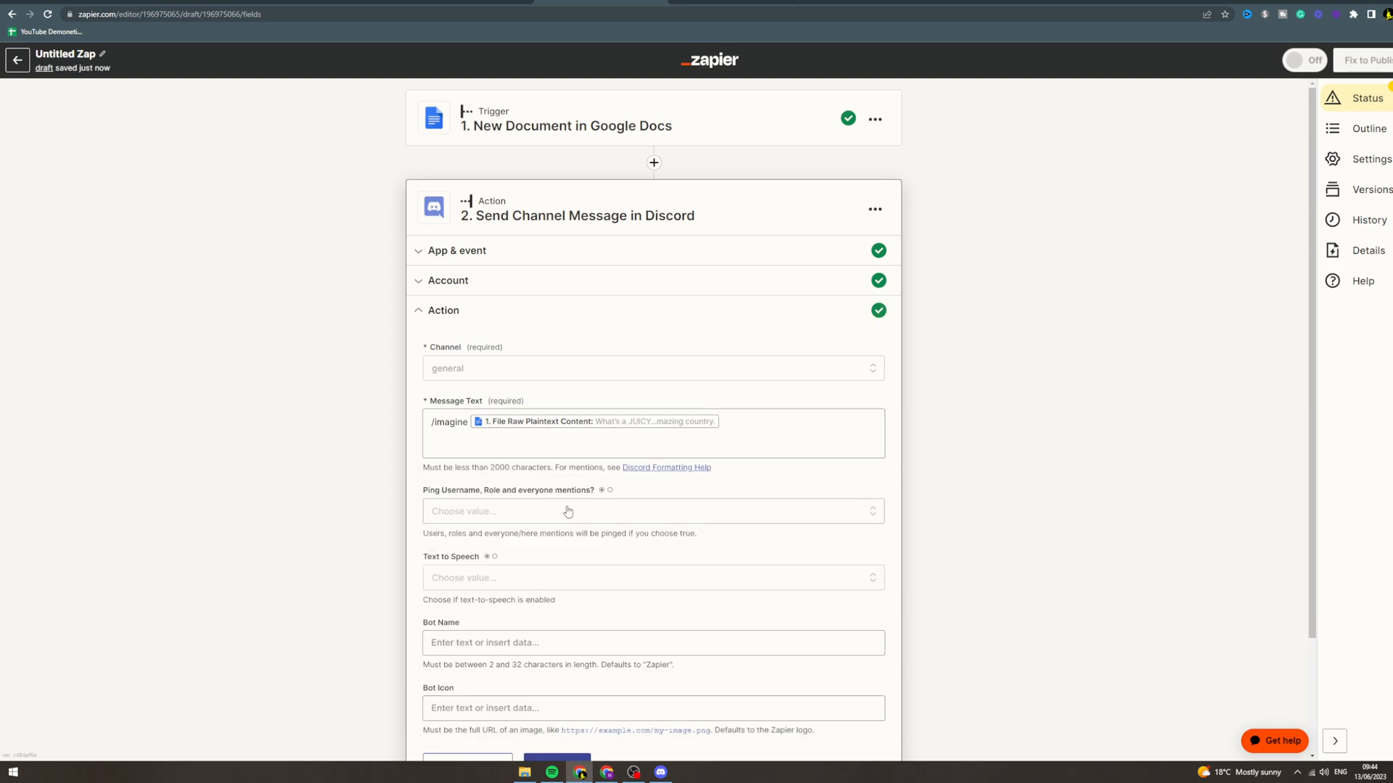
Step: Run the Discord action test, which fails on Discord's 2000-character message limit
{"action": "scroll", "scroll_direction": "down", "scroll_amount": 3}
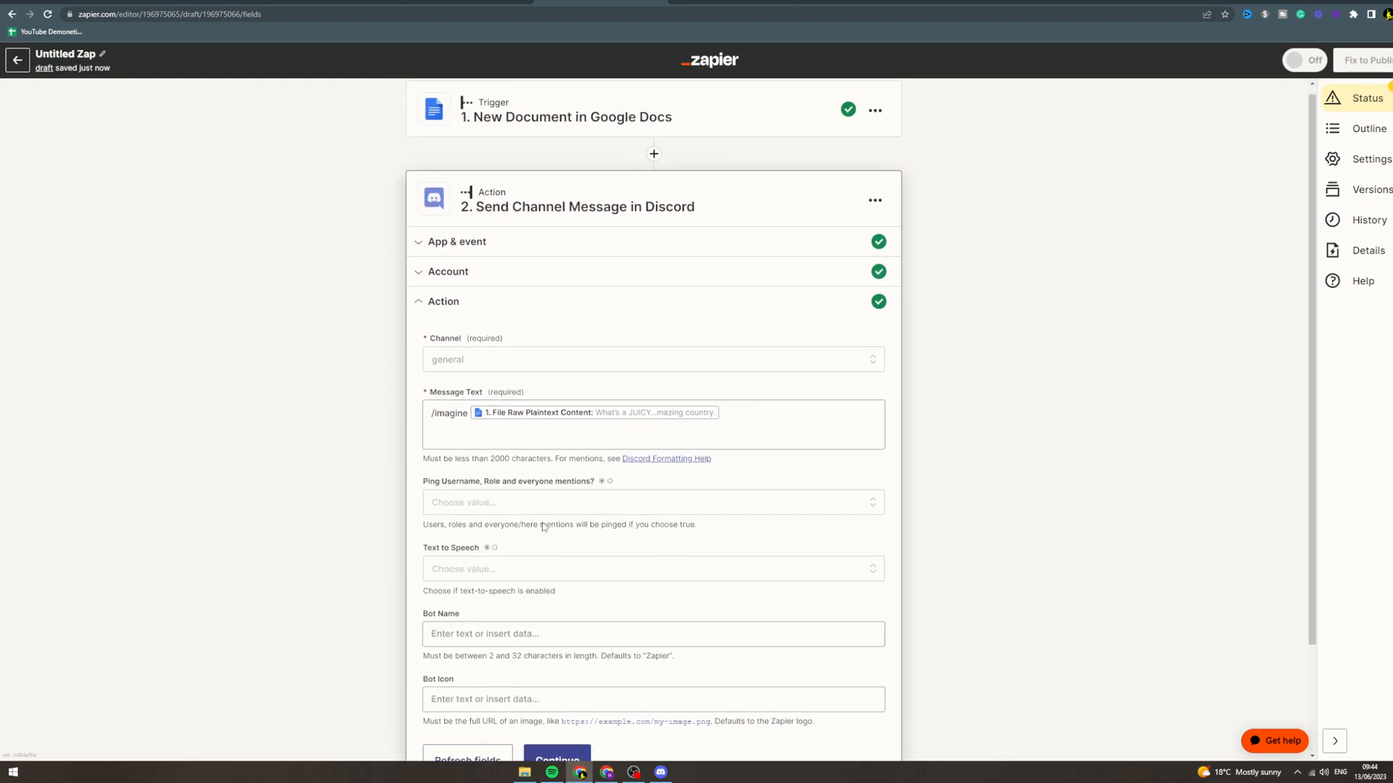
{"action": "scroll", "scroll_direction": "down", "scroll_amount": 3}
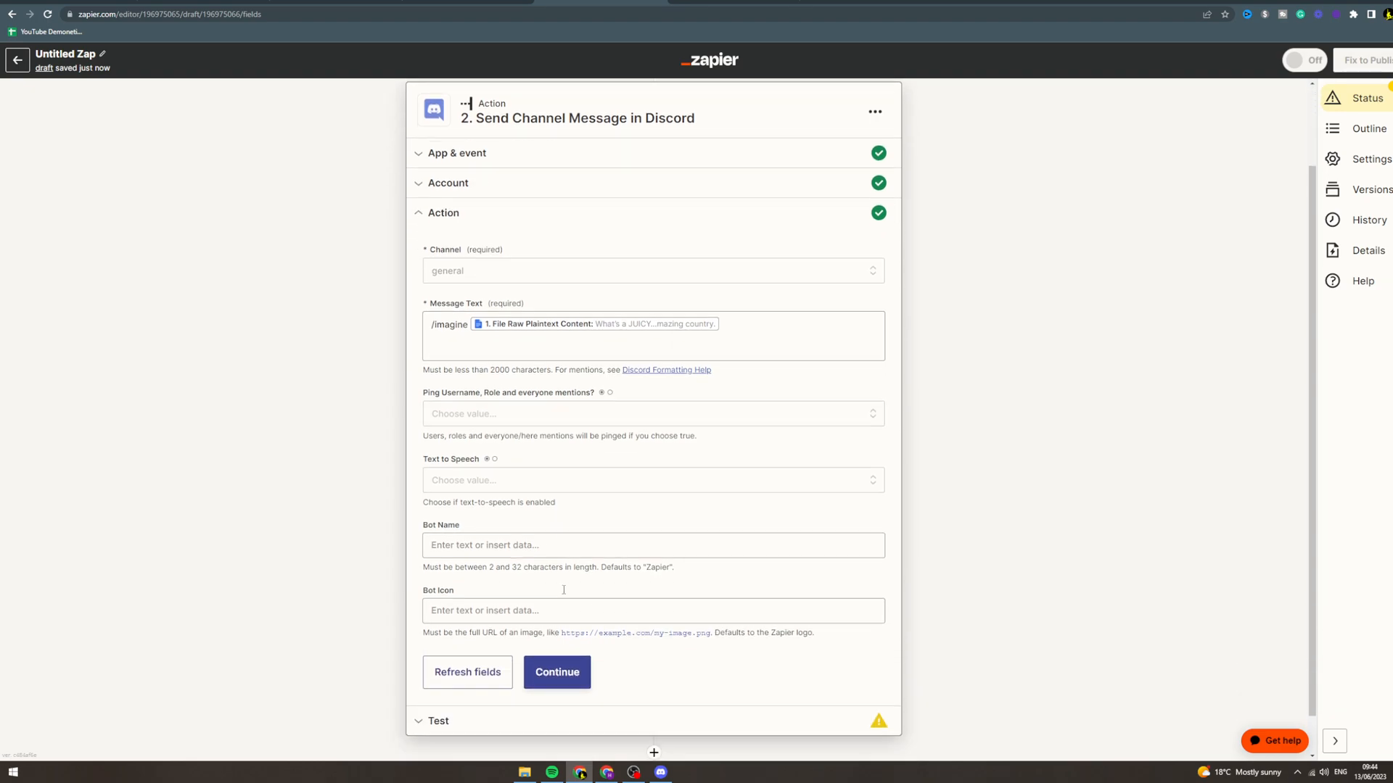
{"action": "left_click", "coordinate": [556, 672]}
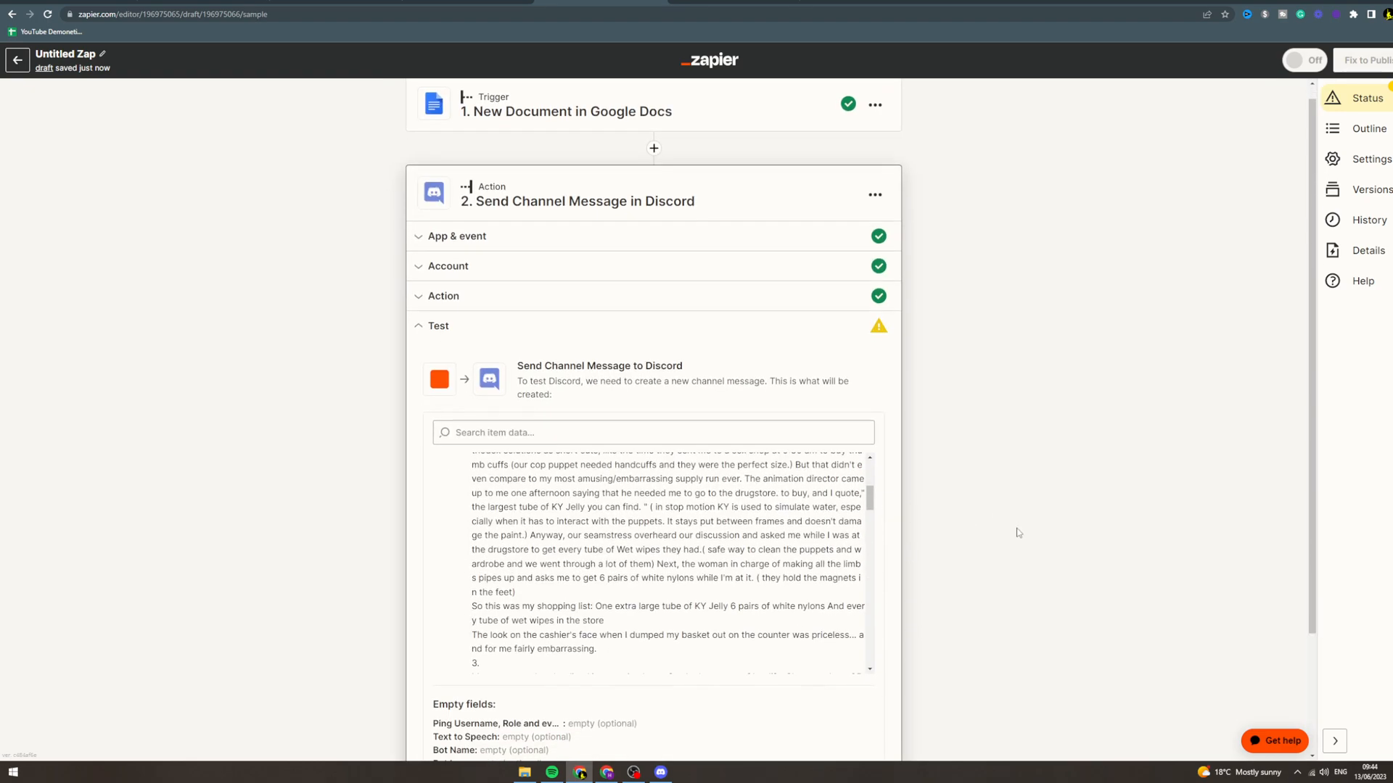
{"action": "scroll", "scroll_direction": "down", "scroll_amount": 3}
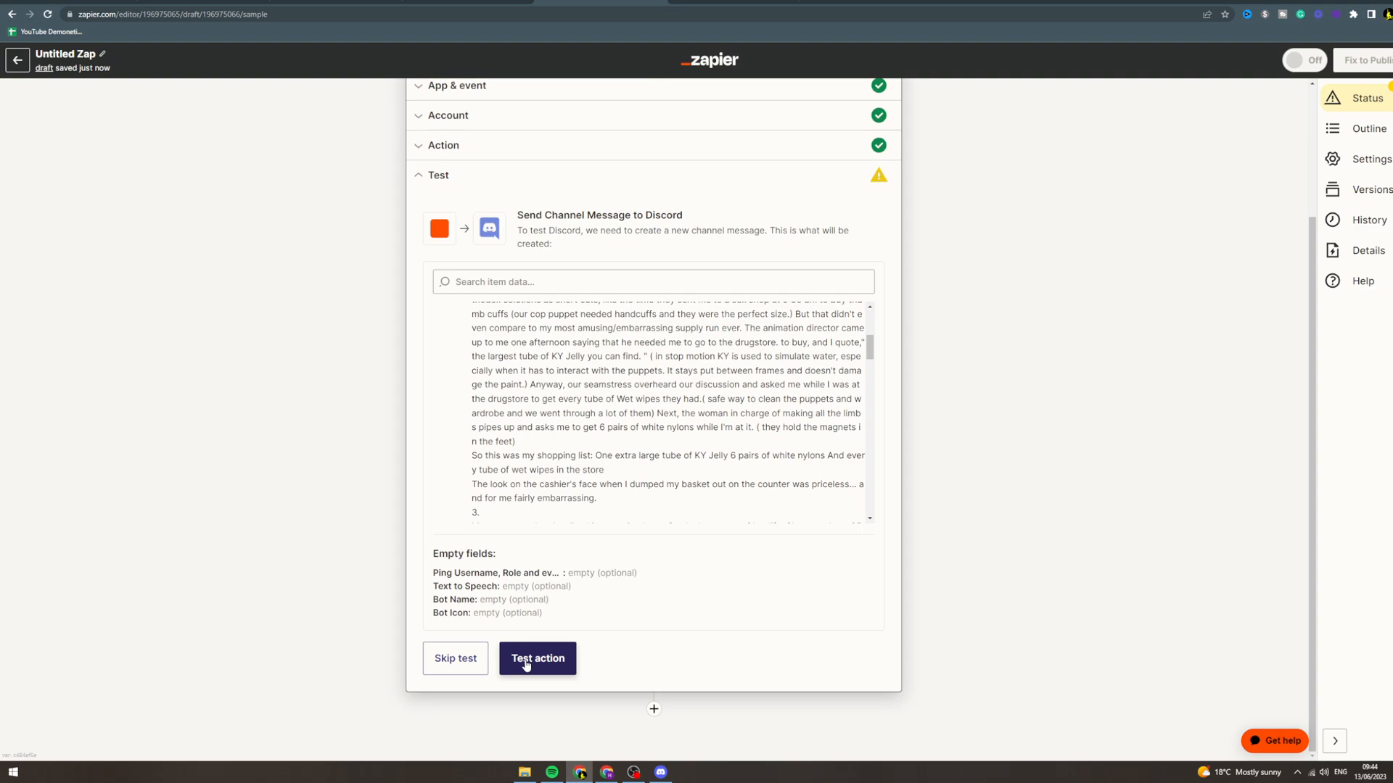
{"action": "left_click", "coordinate": [537, 659]}
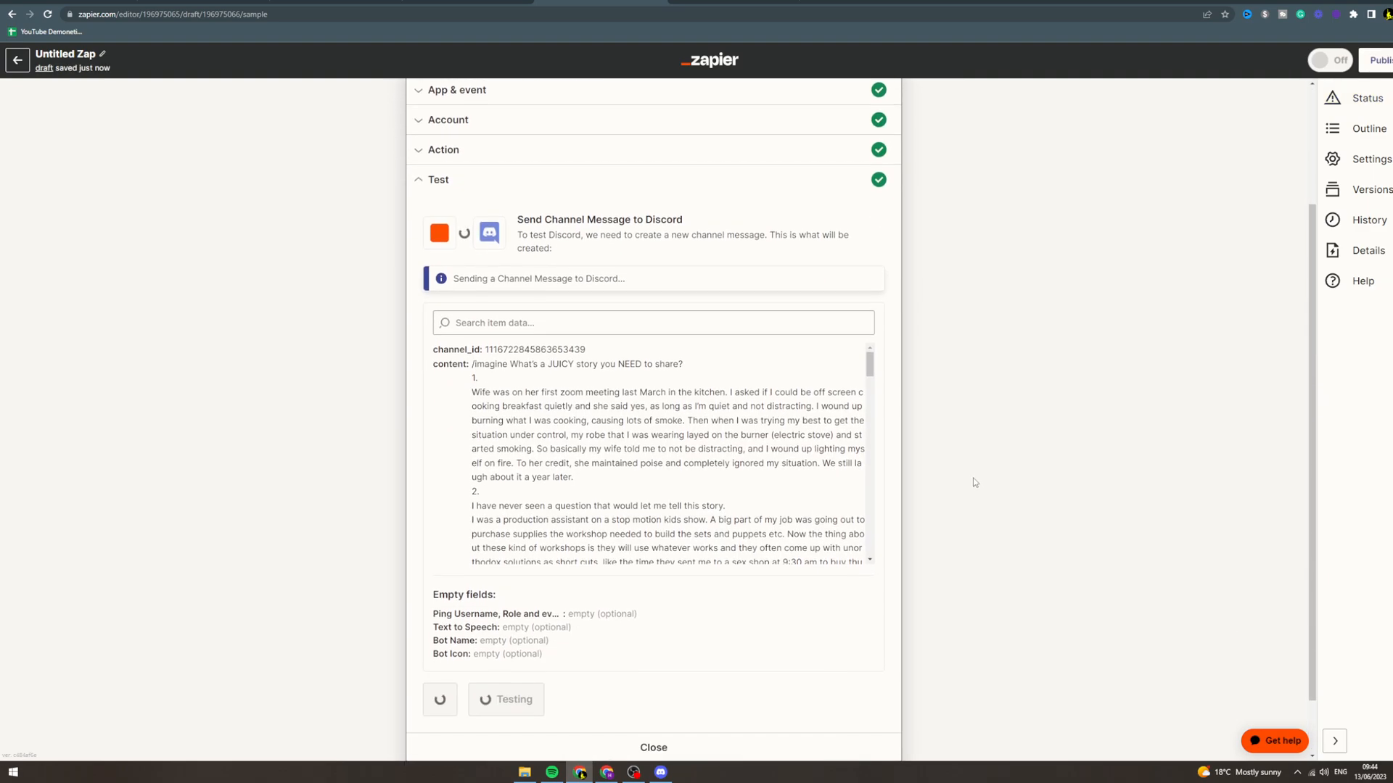
{"action": "left_click", "coordinate": [514, 699]}
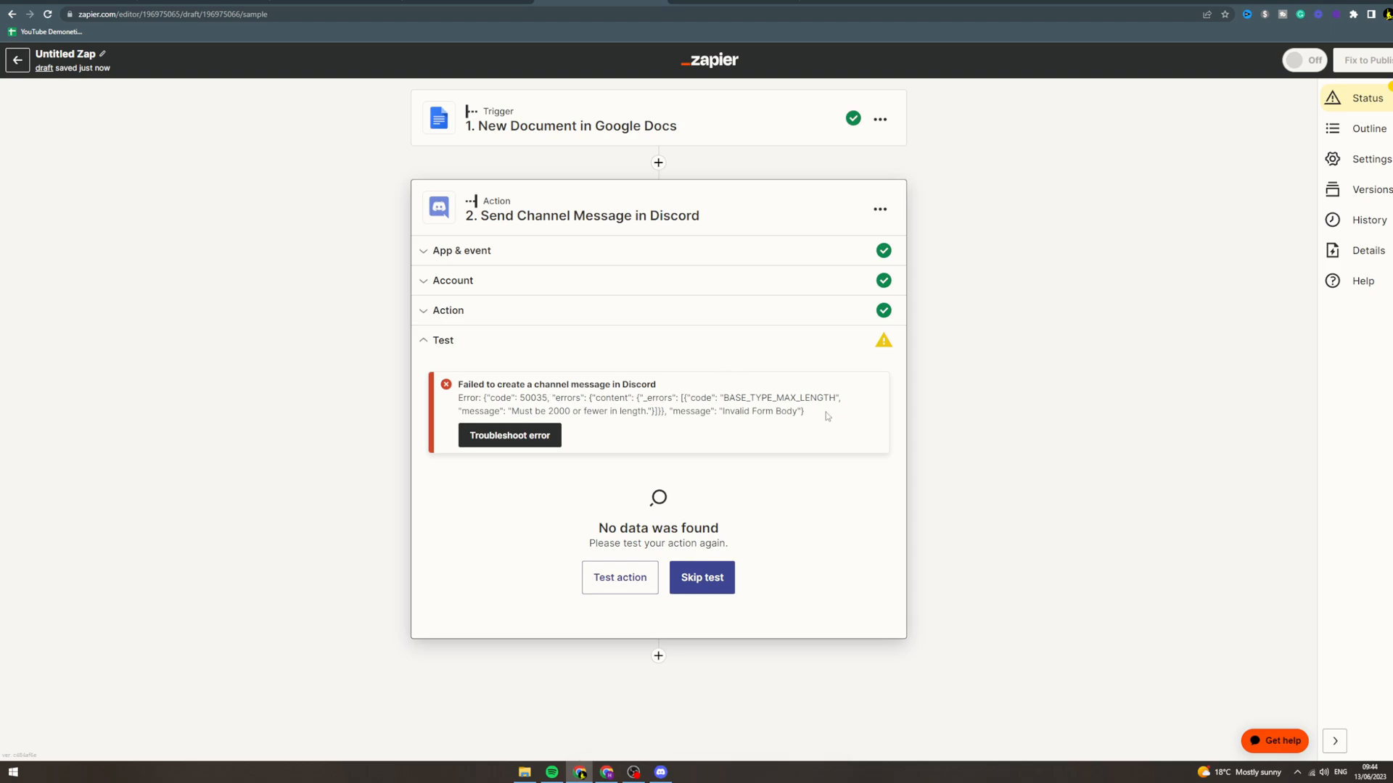
Step: Review the Discord message fields, then head back toward the Zaps list, raising the unsaved-changes prompt
{"action": "left_click", "coordinate": [442, 310]}
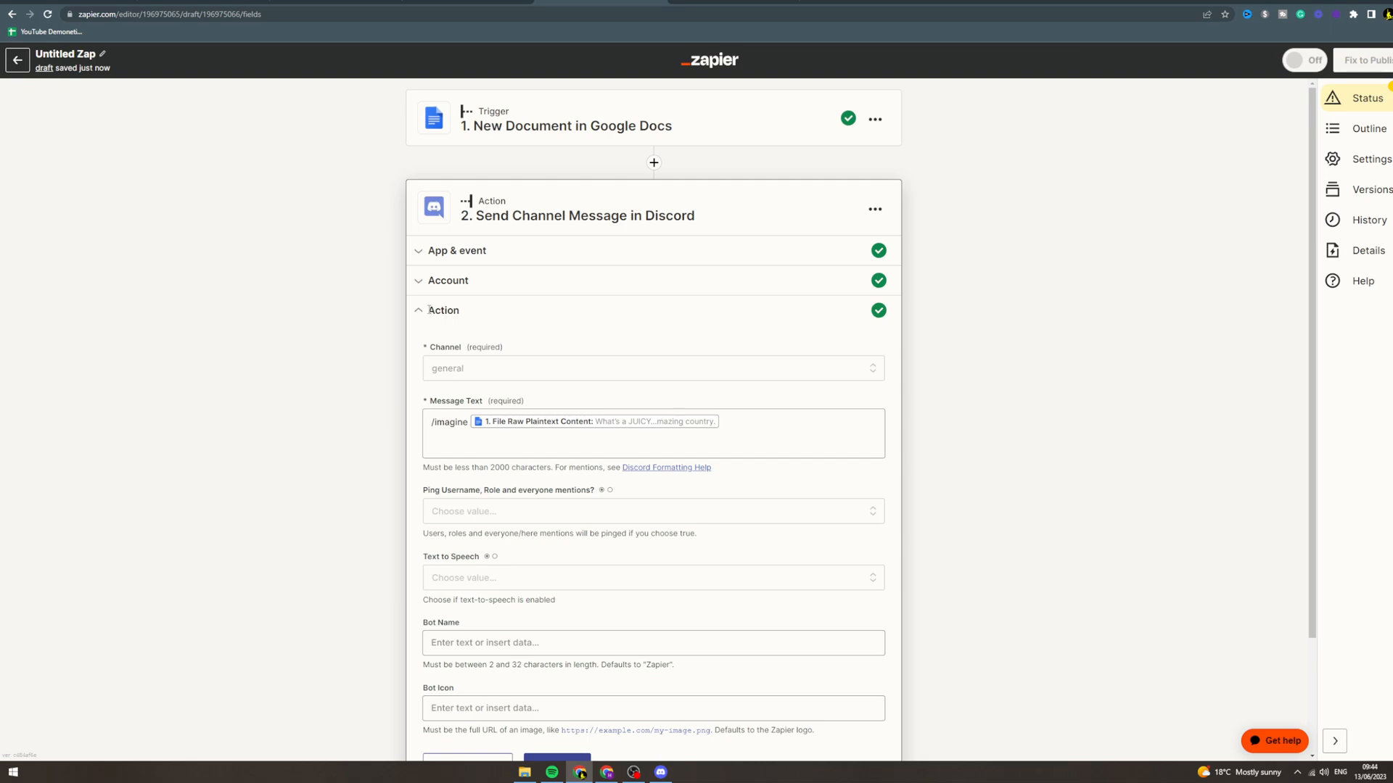
{"action": "scroll", "scroll_direction": "down", "scroll_amount": 3}
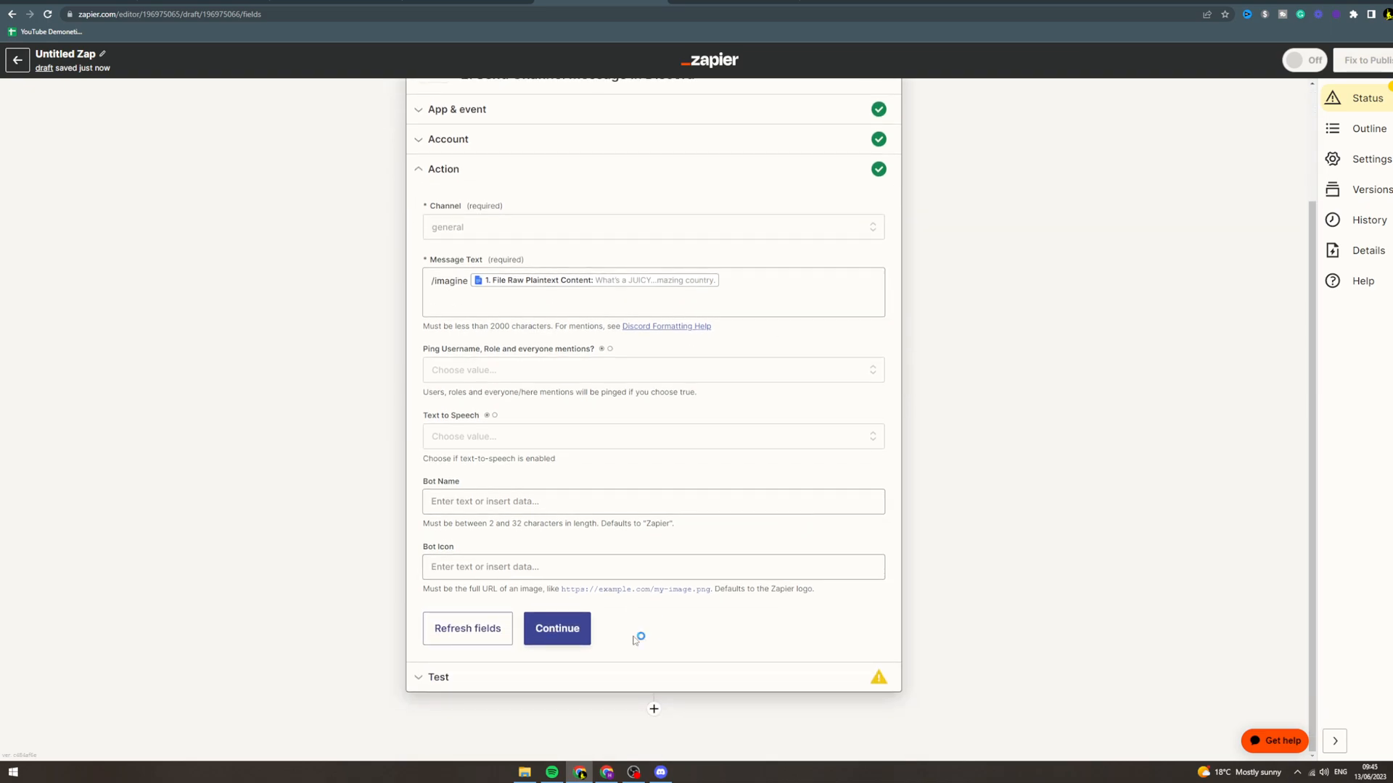
{"action": "scroll", "scroll_direction": "up", "scroll_amount": 3}
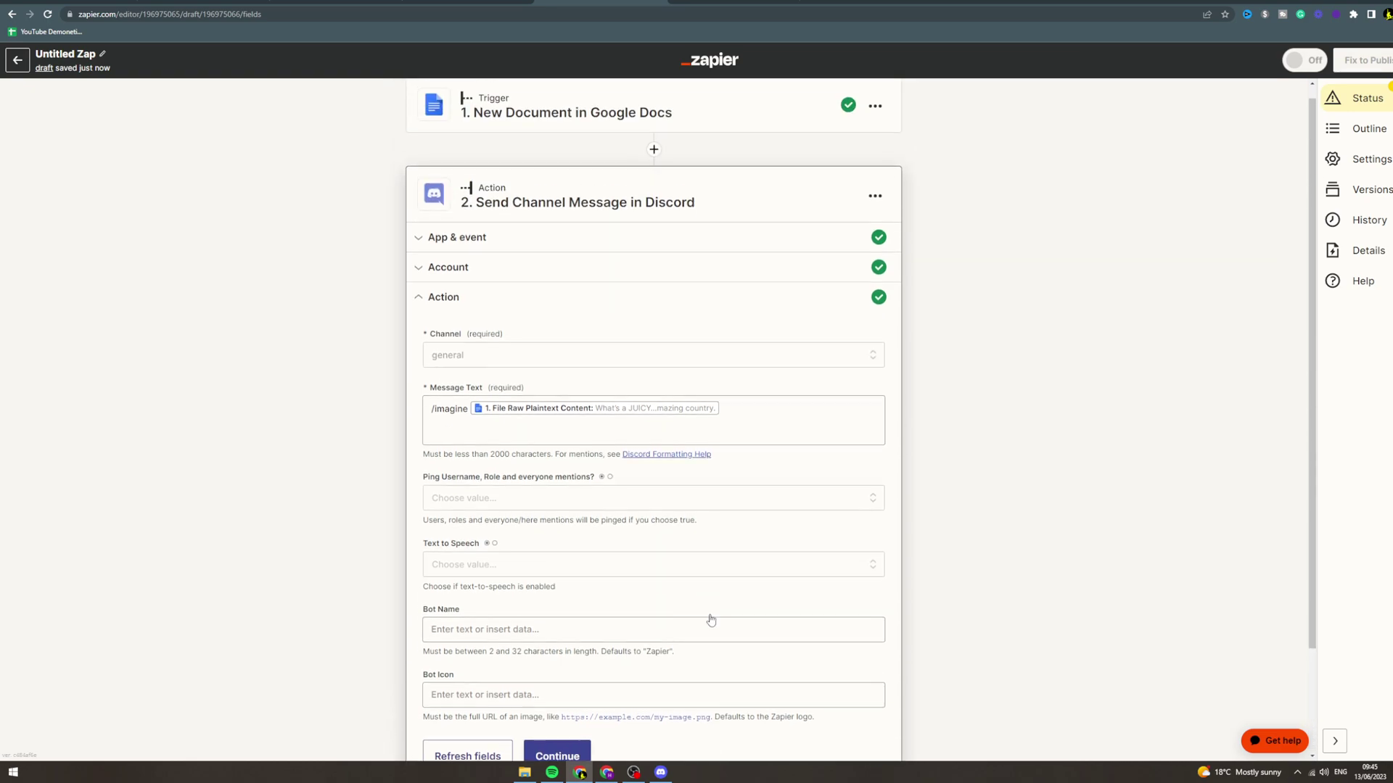
{"action": "scroll", "scroll_direction": "up", "scroll_amount": 3}
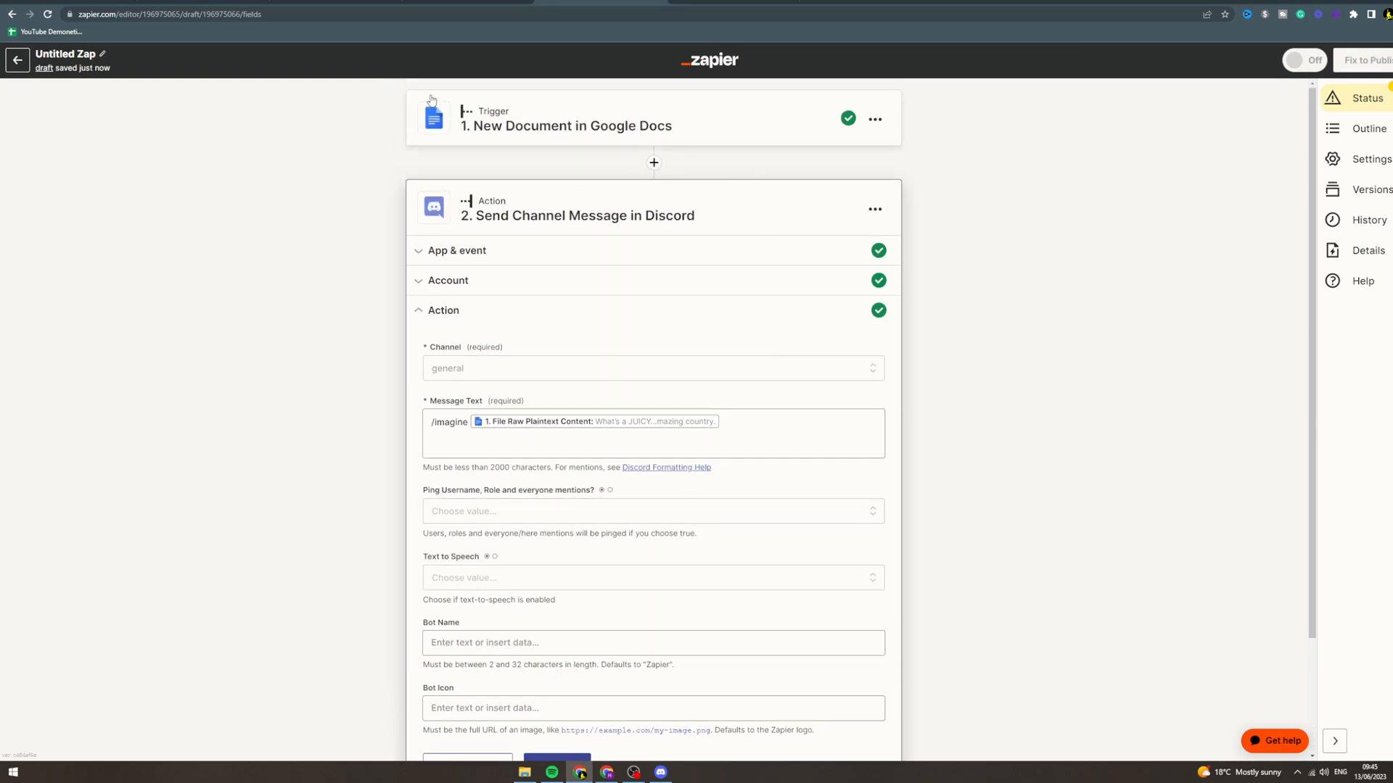
{"action": "left_click", "coordinate": [17, 61]}
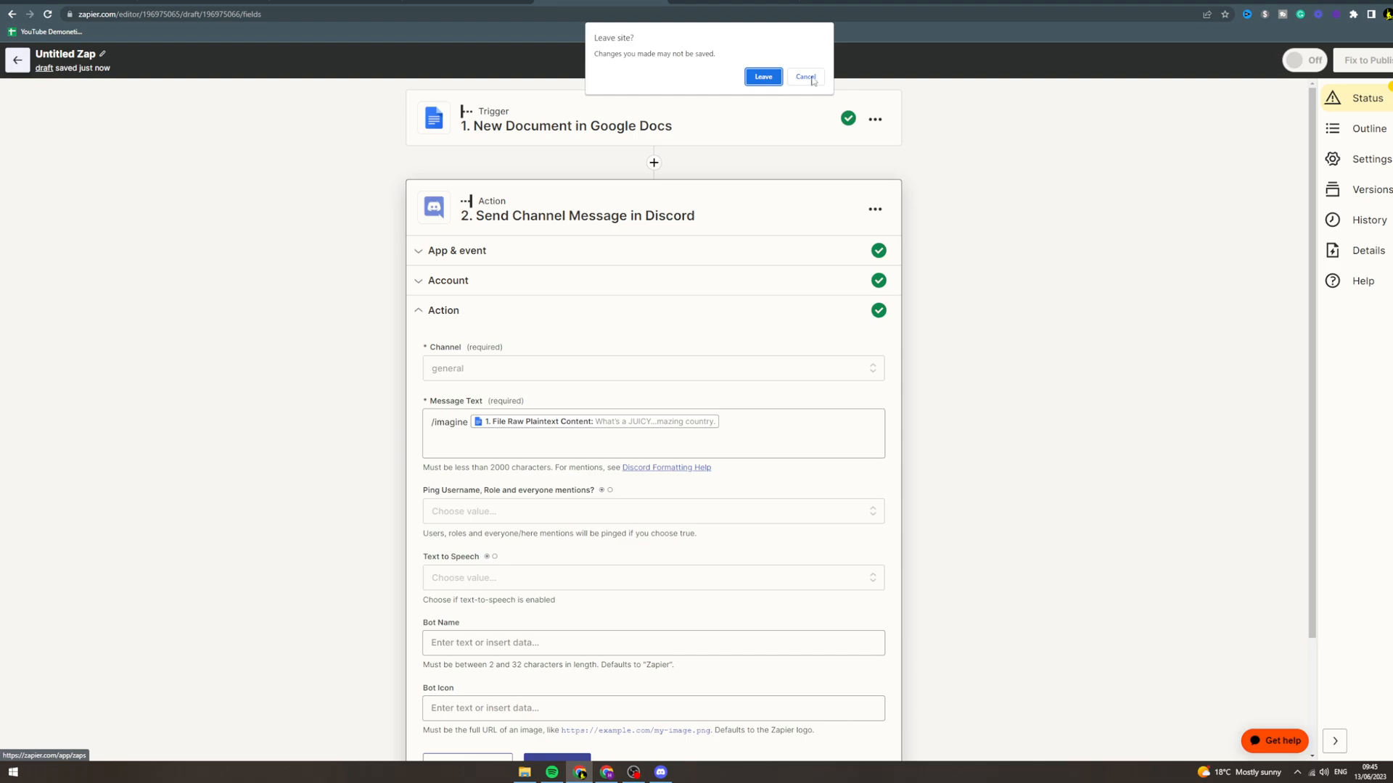
Step: Stay in the editor and make the trigger Discord's New Message Posted to Channel with the account confirmed
{"action": "left_click", "coordinate": [762, 77]}
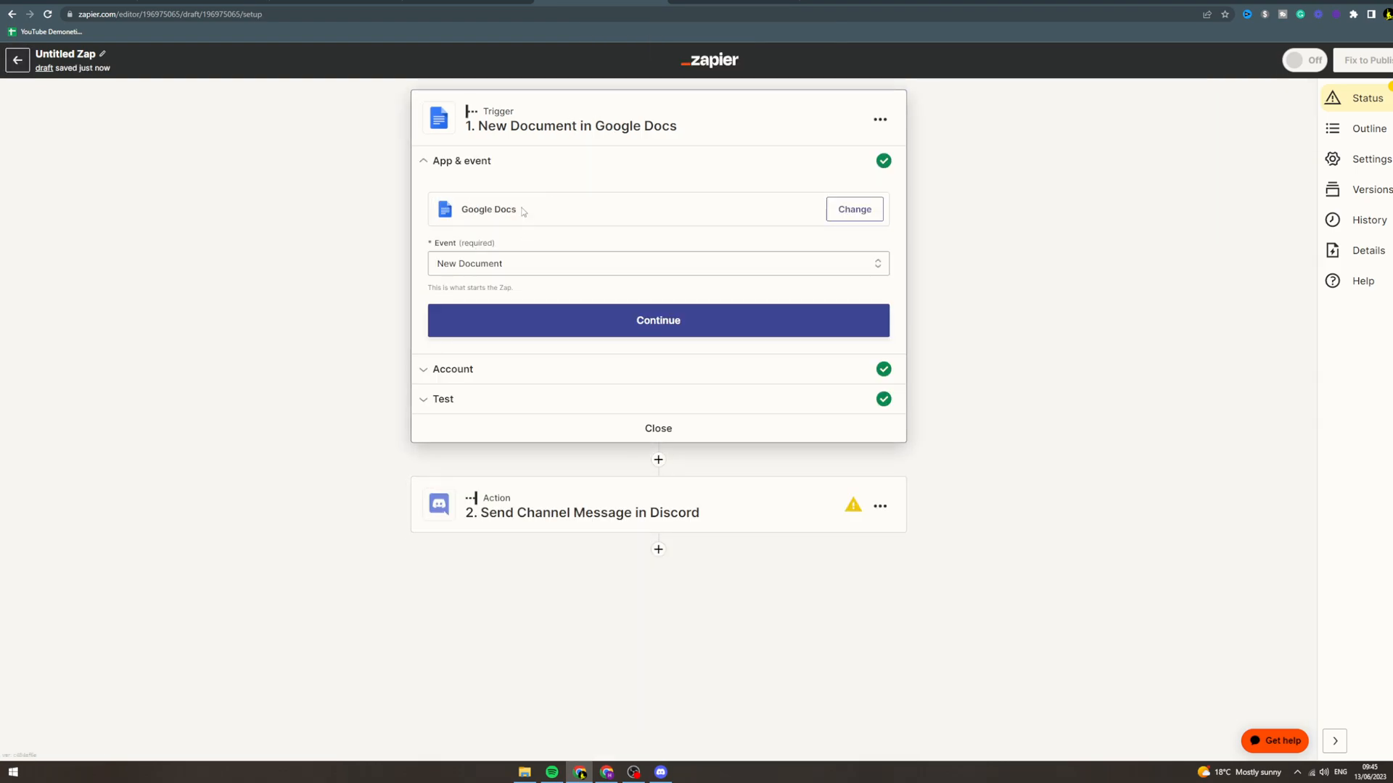
{"action": "left_click", "coordinate": [853, 208]}
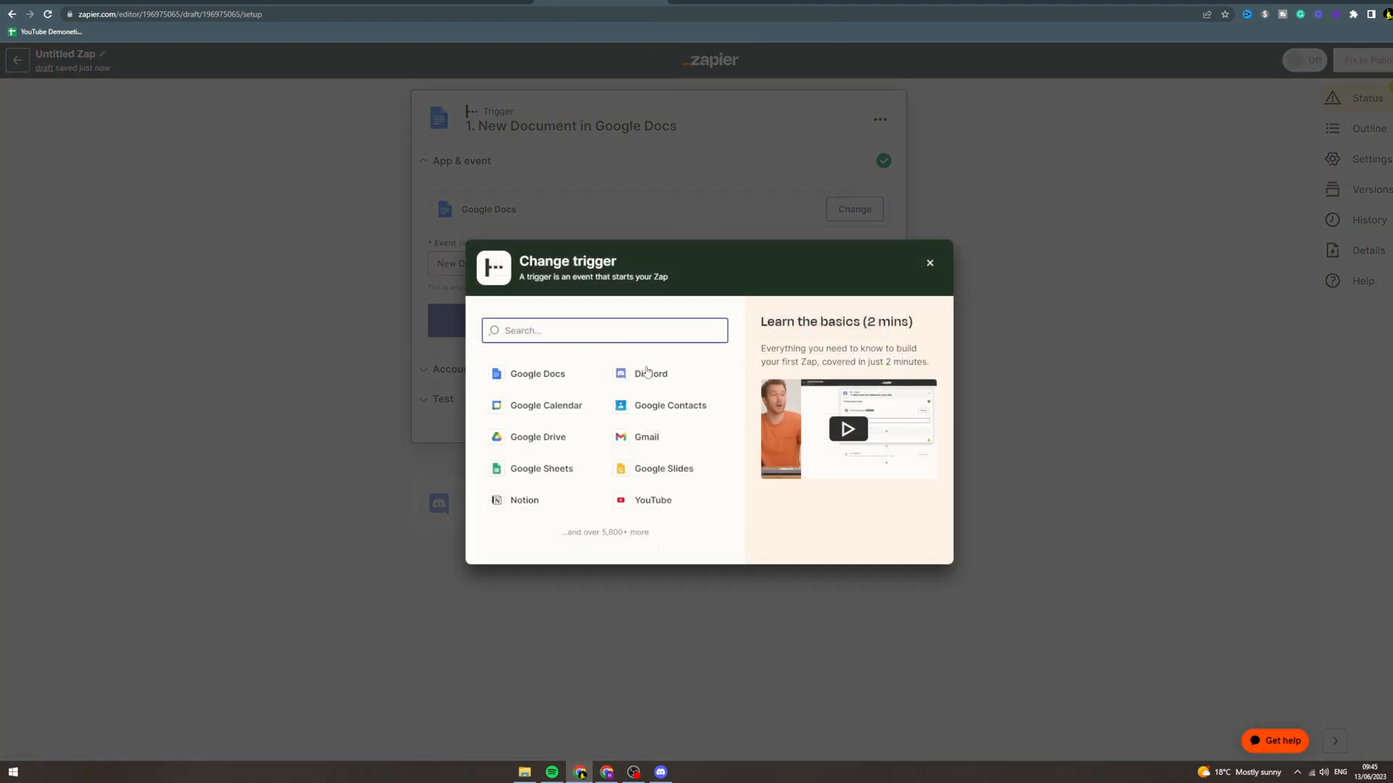
{"action": "left_click", "coordinate": [650, 373]}
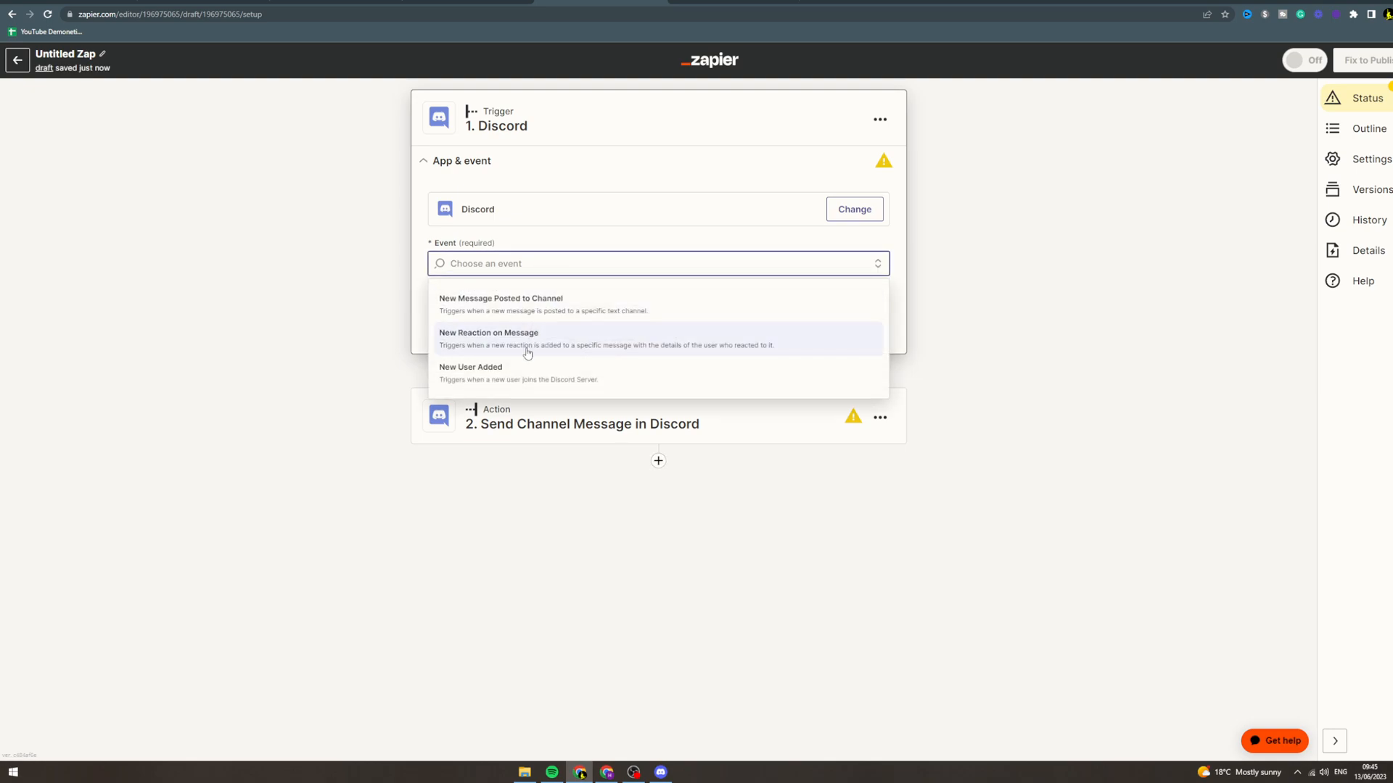
{"action": "mouse_move", "coordinate": [531, 305]}
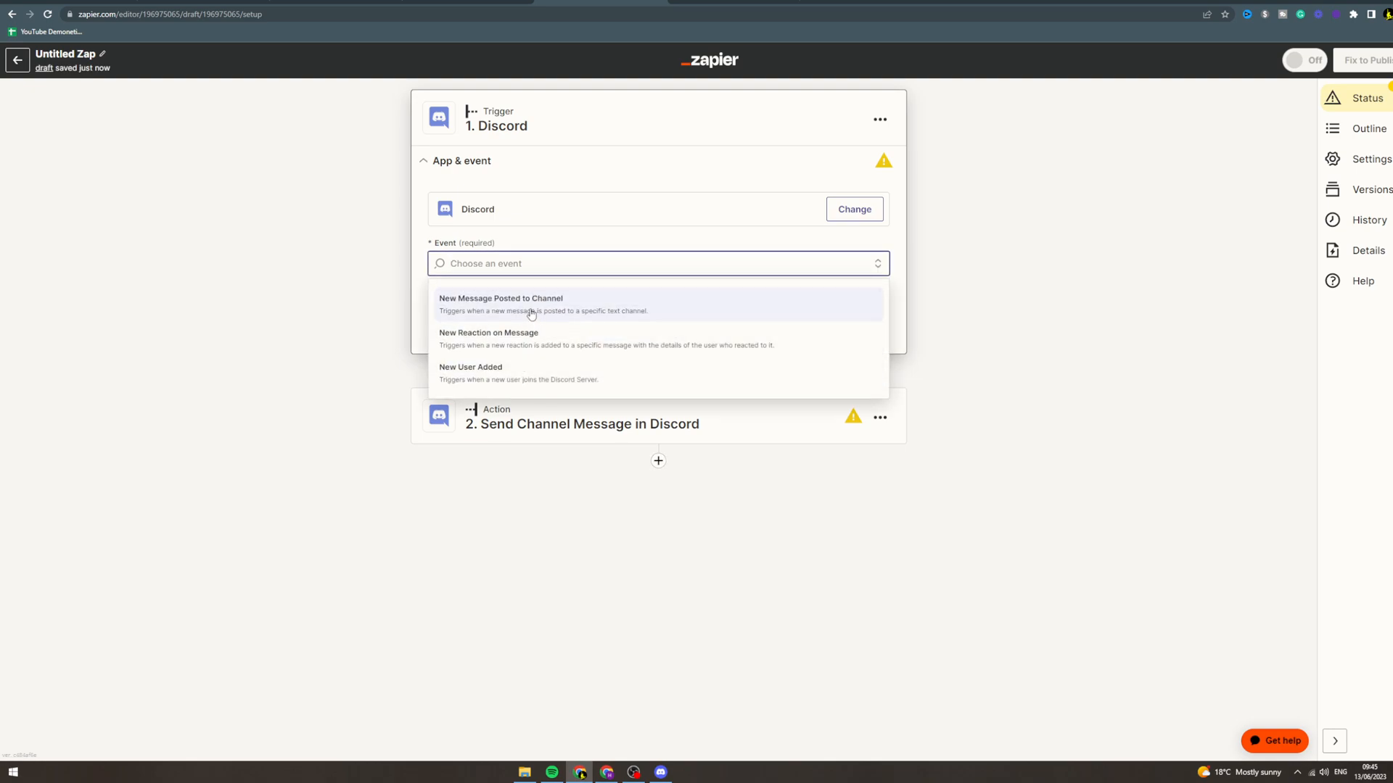
{"action": "left_click", "coordinate": [501, 303]}
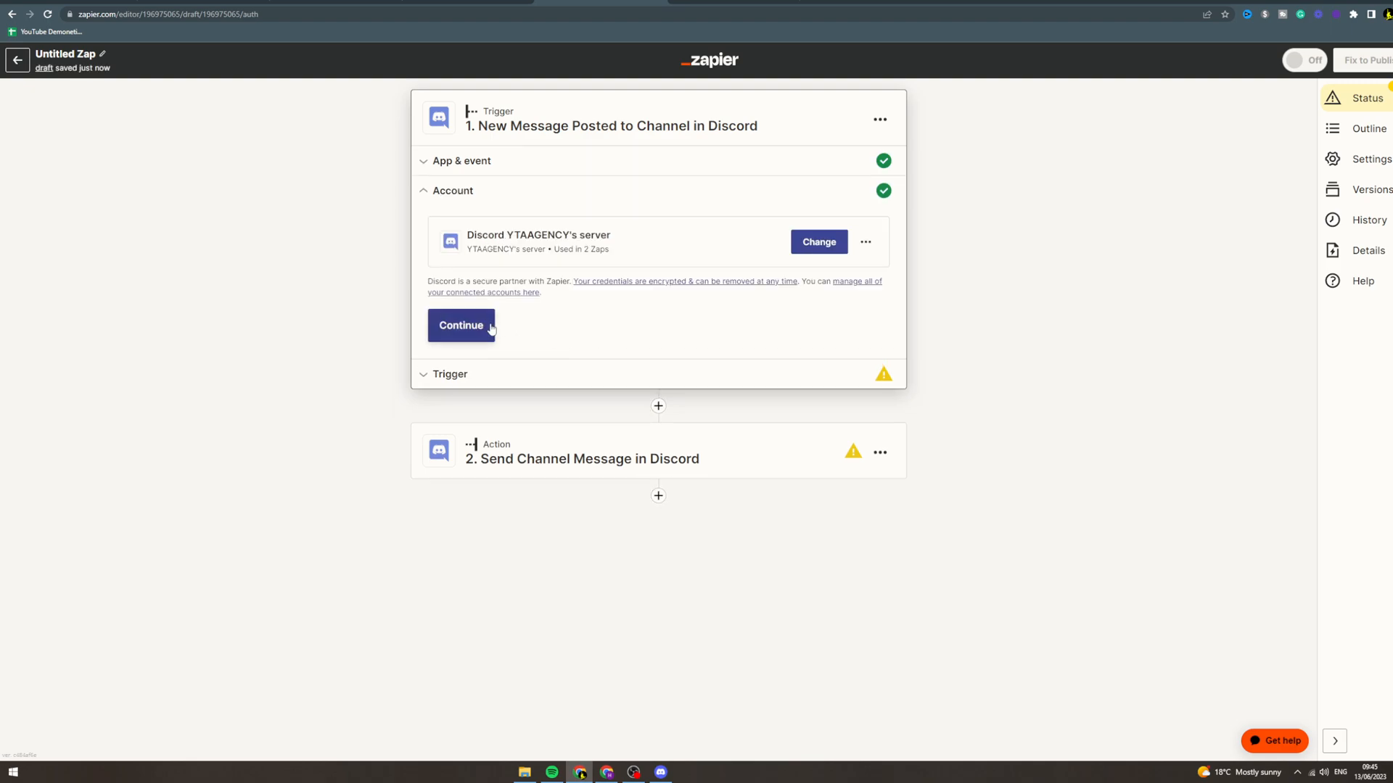
{"action": "left_click", "coordinate": [461, 325]}
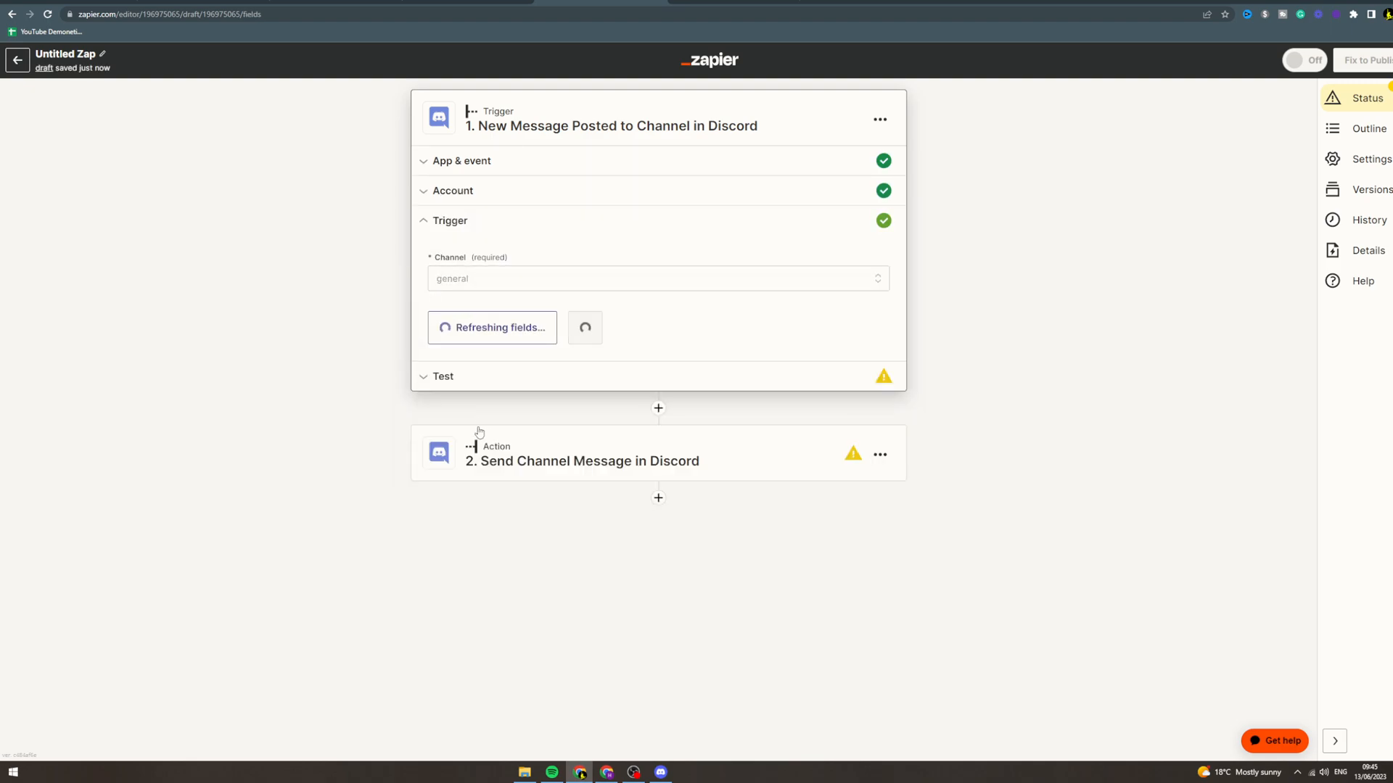
Step: Switch the action to Google Docs' Append Text to Document and confirm the Google Docs account
{"action": "left_click", "coordinate": [580, 461]}
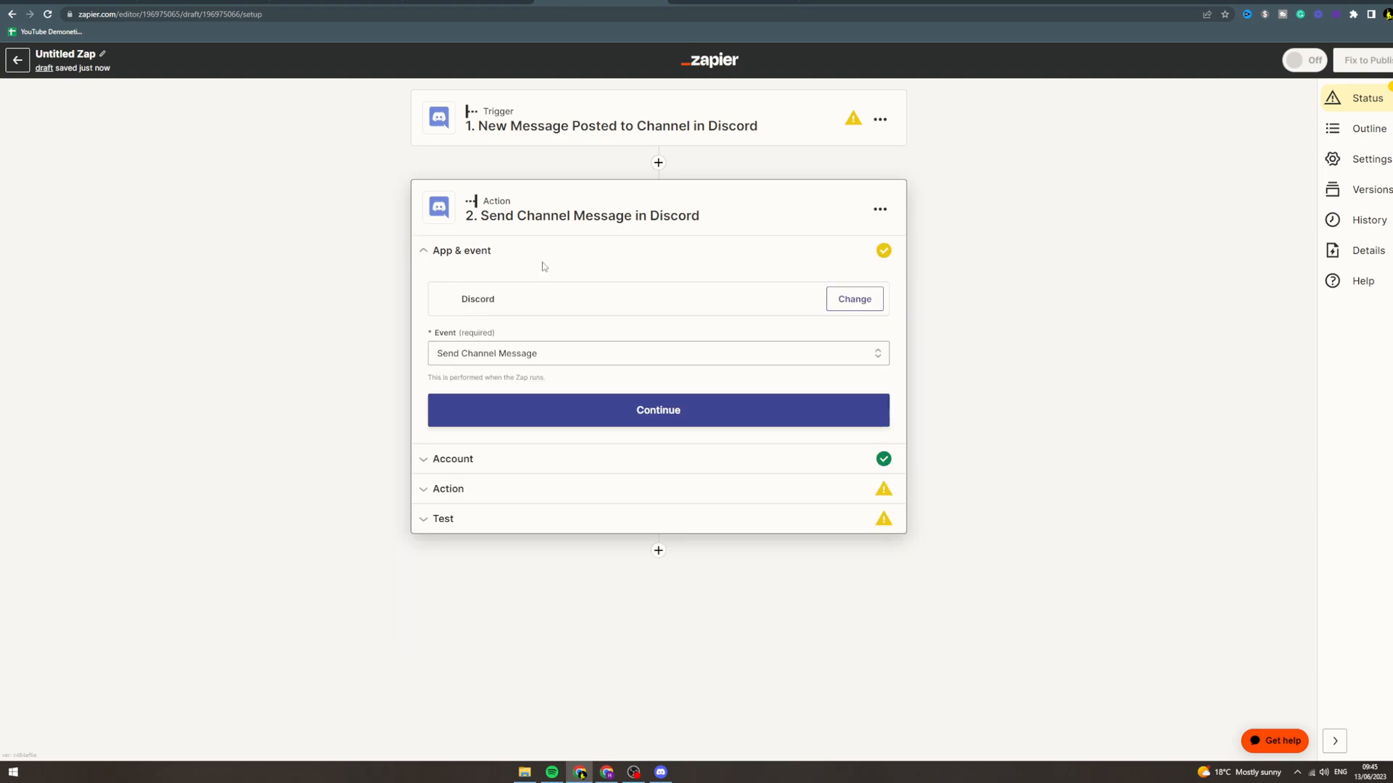
{"action": "left_click", "coordinate": [853, 298]}
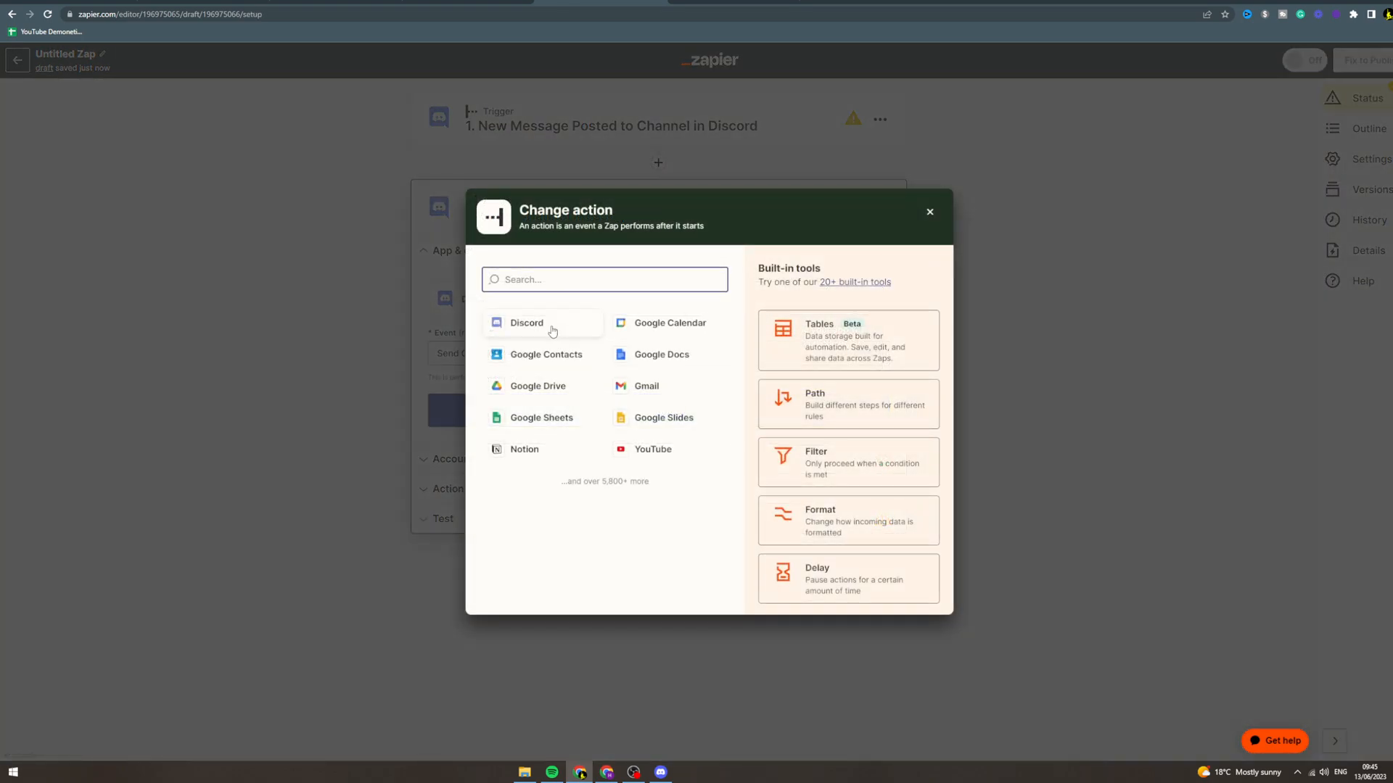
{"action": "left_click", "coordinate": [662, 354]}
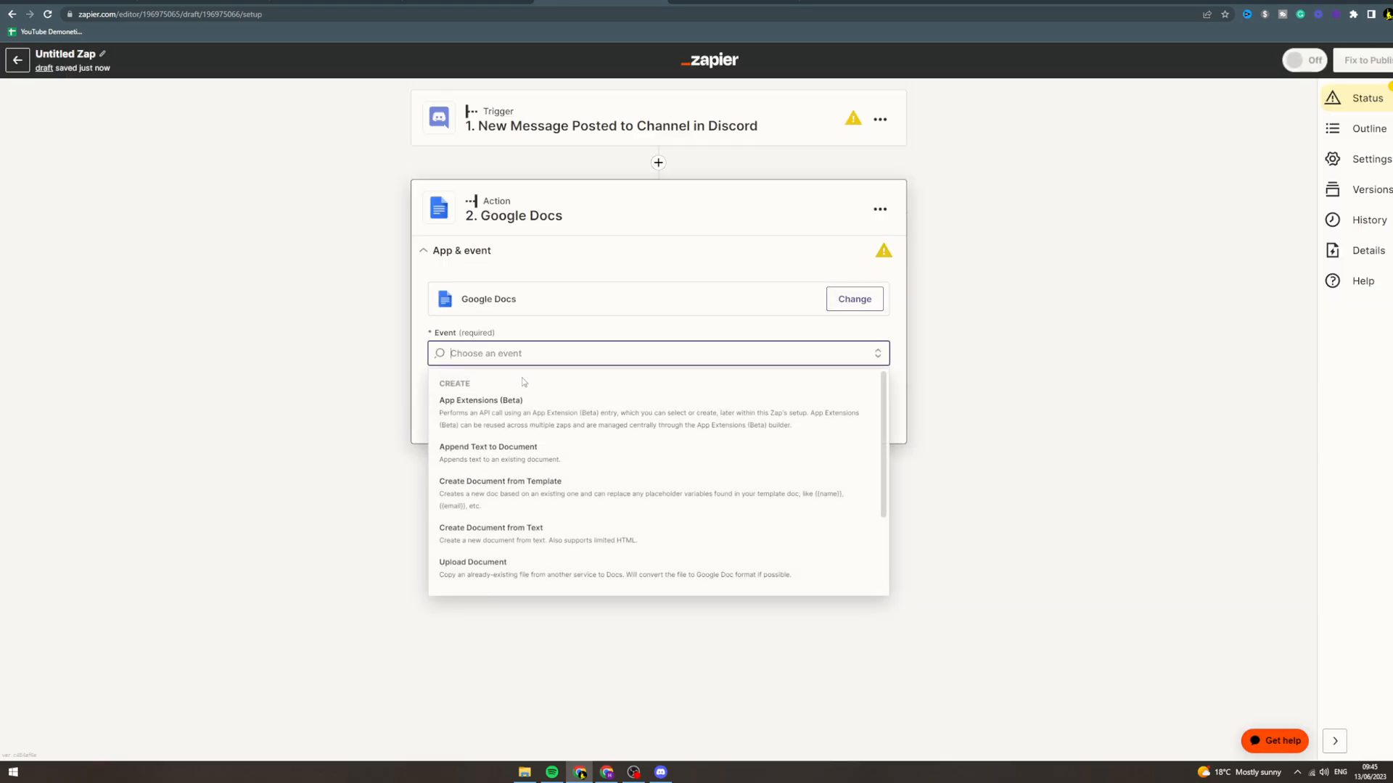
{"action": "scroll", "scroll_direction": "down", "scroll_amount": 3}
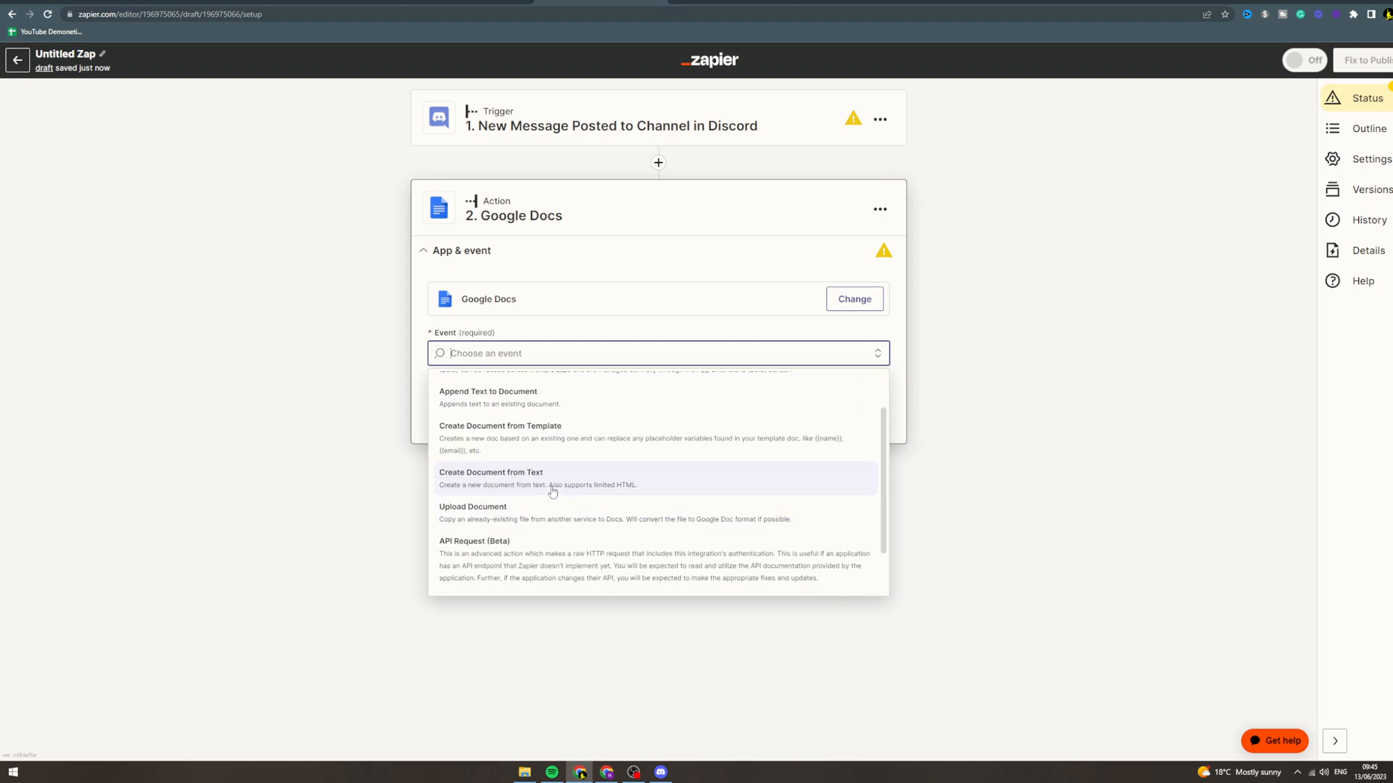
{"action": "scroll", "scroll_direction": "up", "scroll_amount": 3}
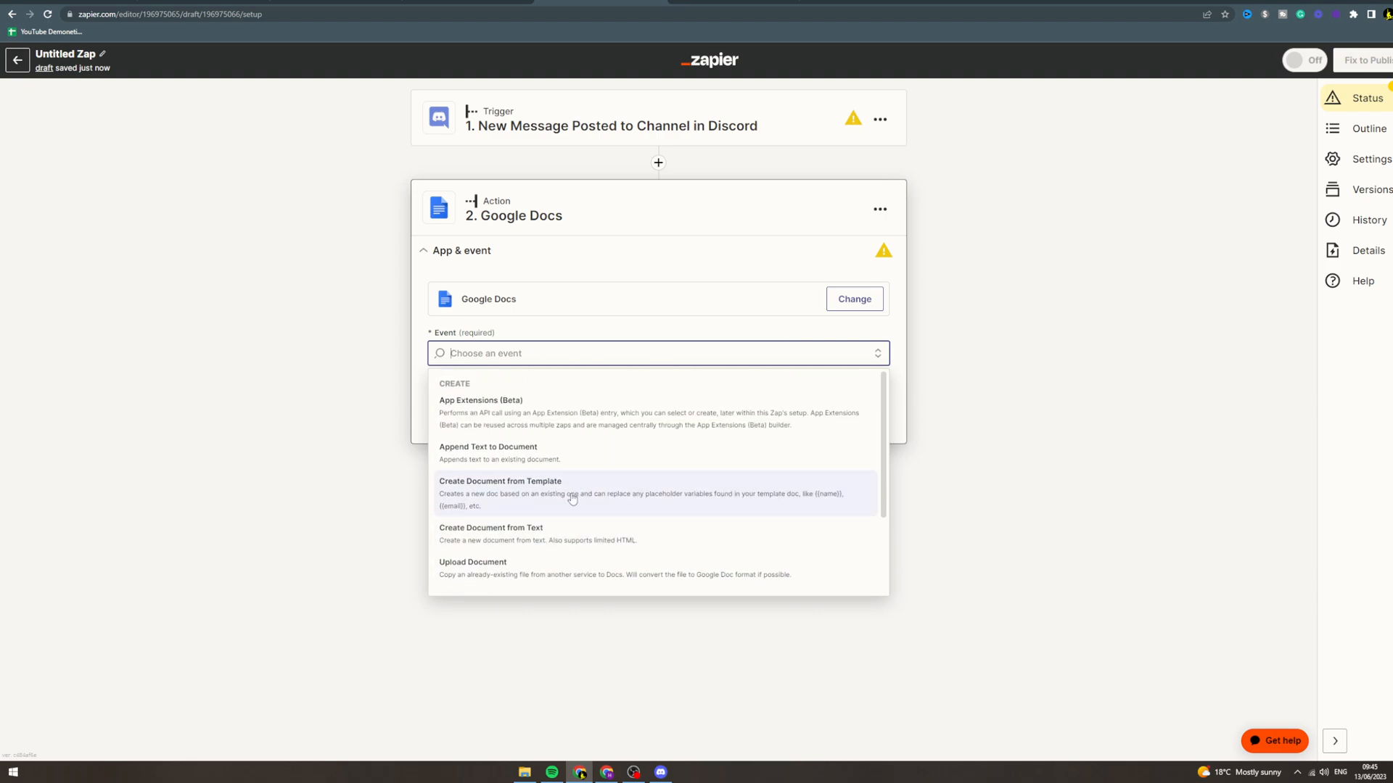
{"action": "left_click", "coordinate": [488, 446]}
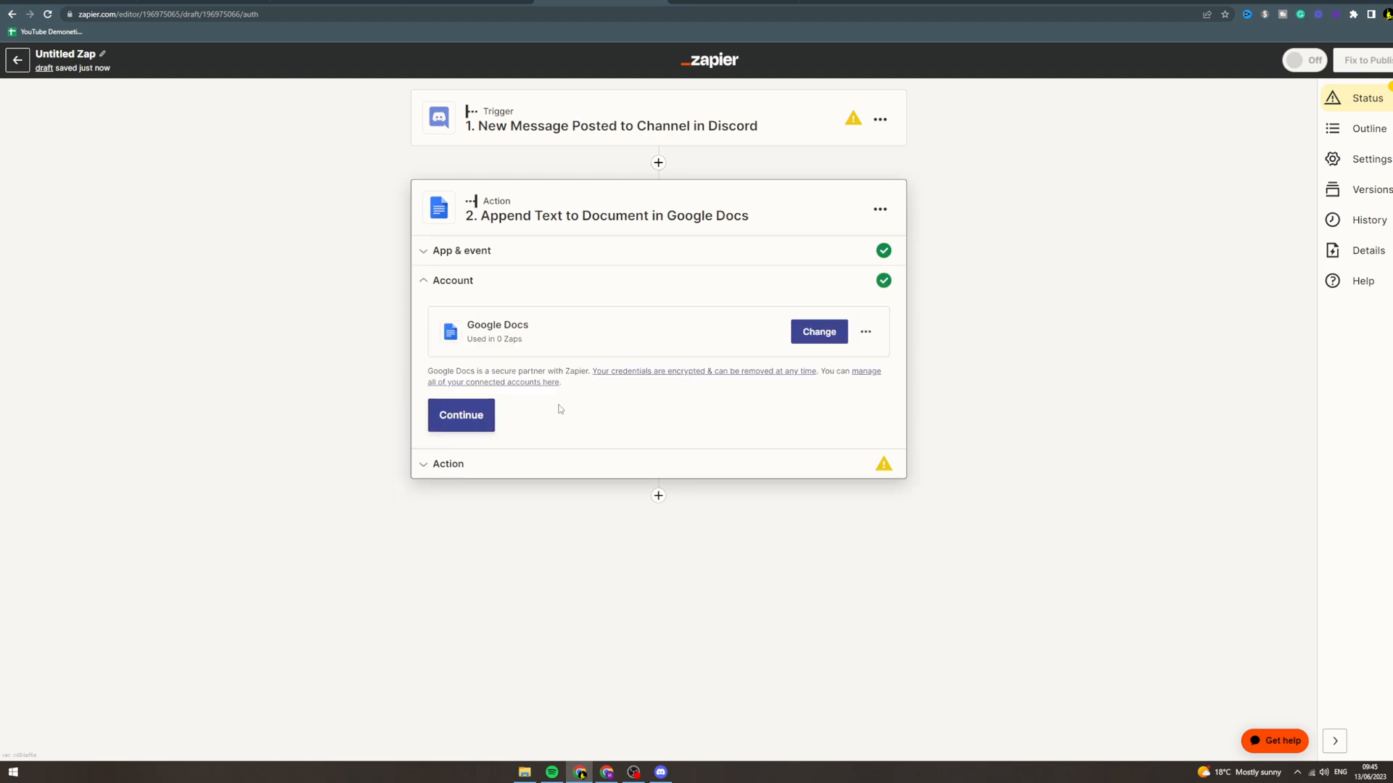
{"action": "left_click", "coordinate": [460, 415]}
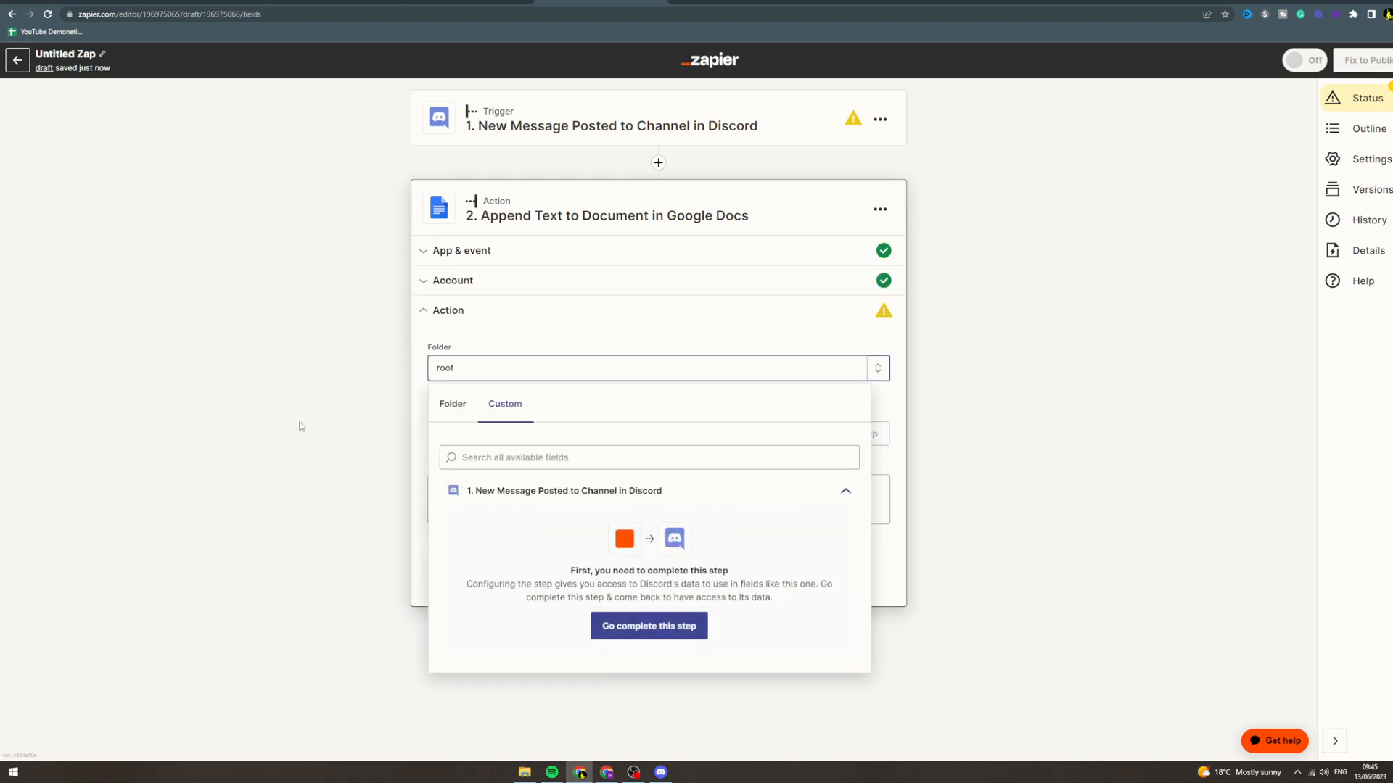
Step: Inspect the Insert Data options for Text to Append, then dismiss them
{"action": "left_click", "coordinate": [602, 434]}
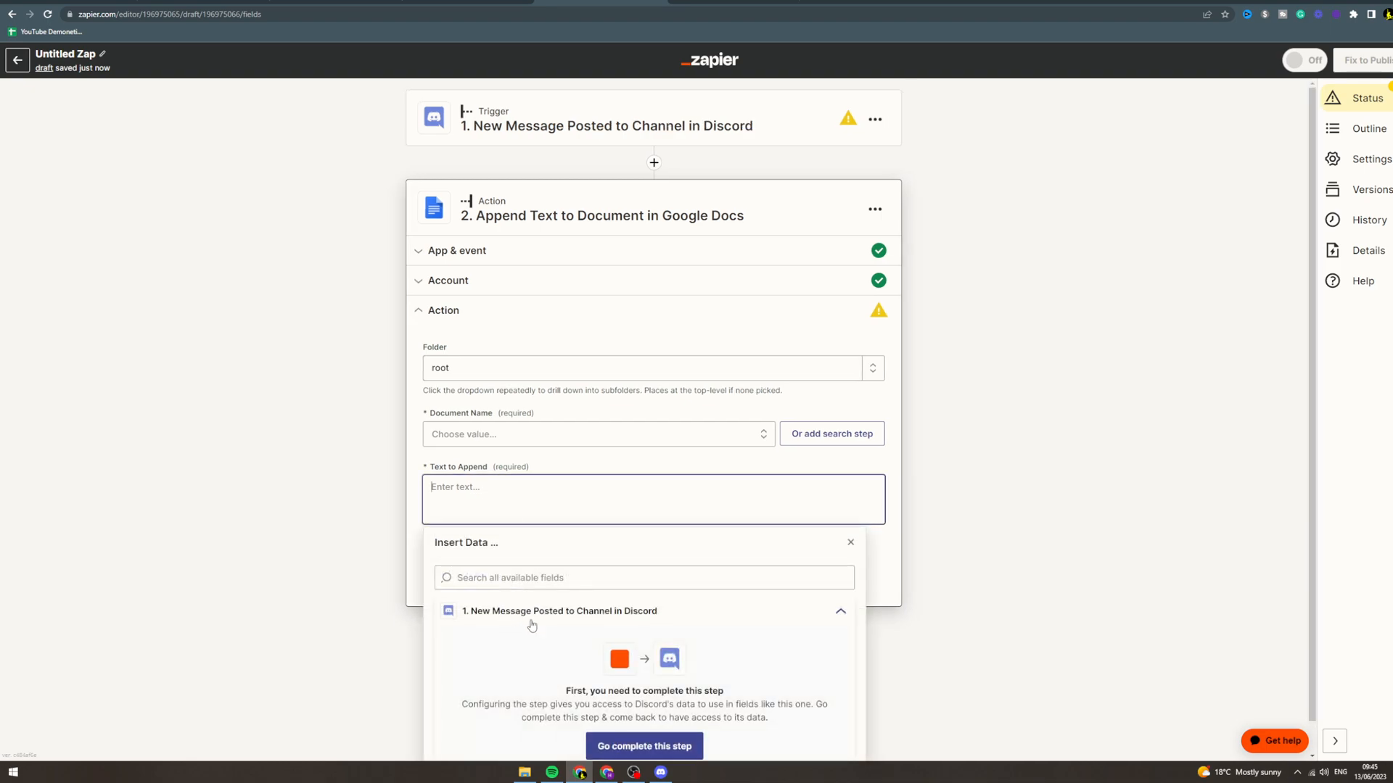
{"action": "mouse_move", "coordinate": [553, 638]}
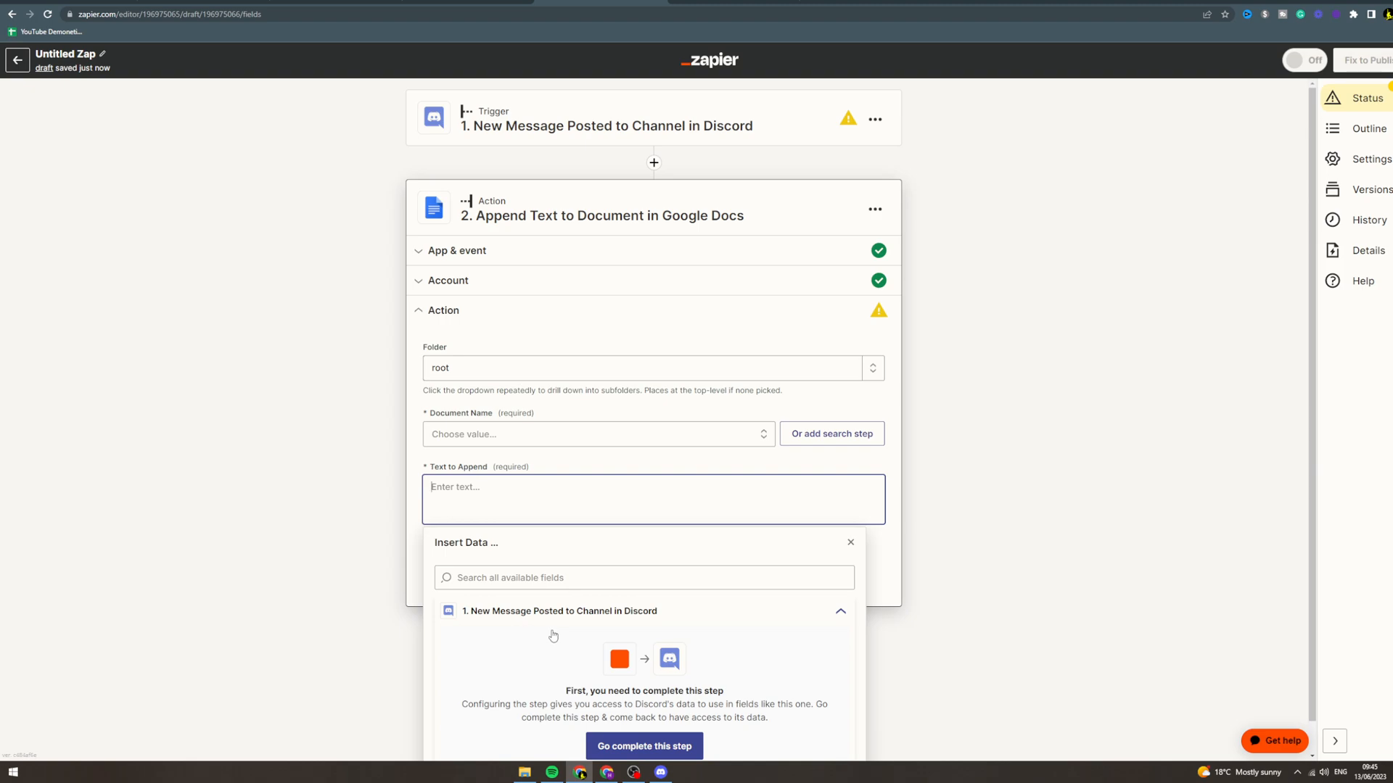
{"action": "mouse_move", "coordinate": [557, 627]}
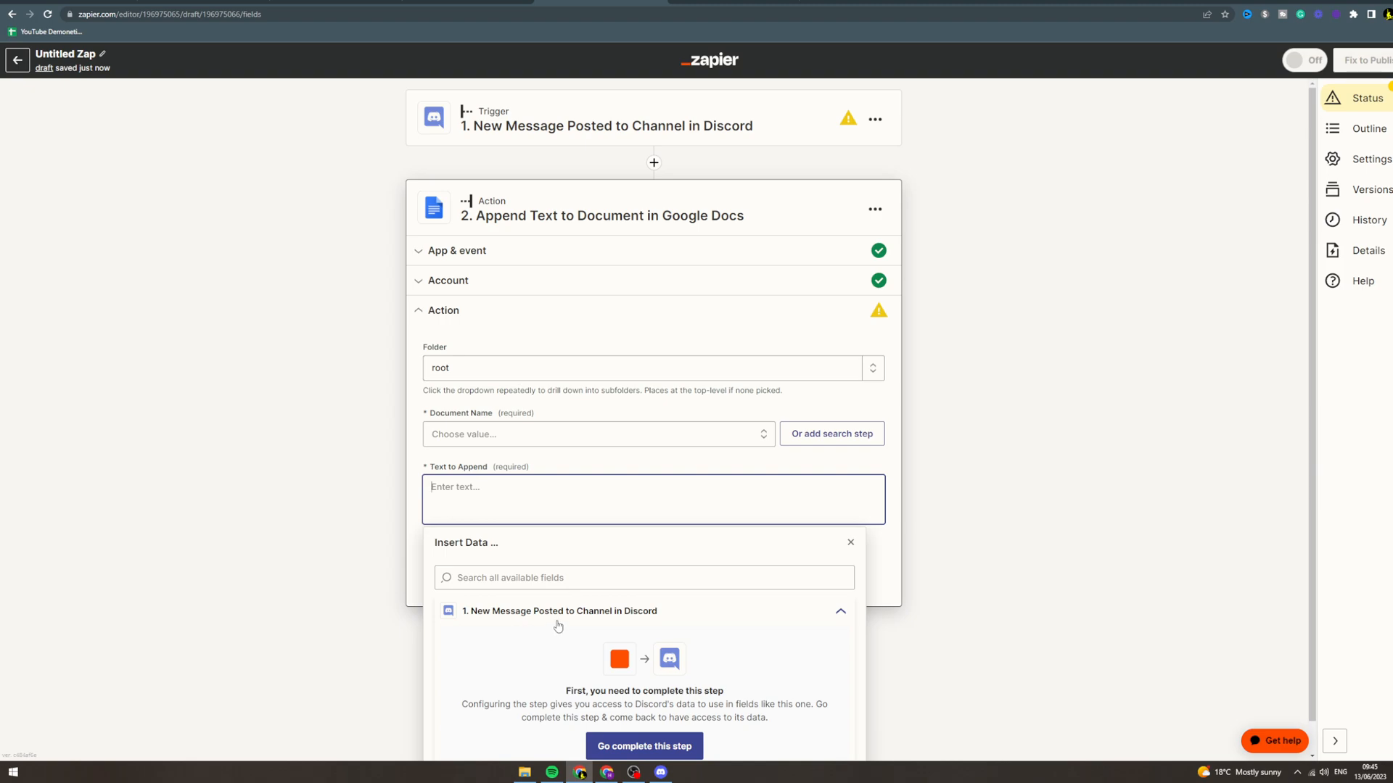
{"action": "mouse_move", "coordinate": [696, 604]}
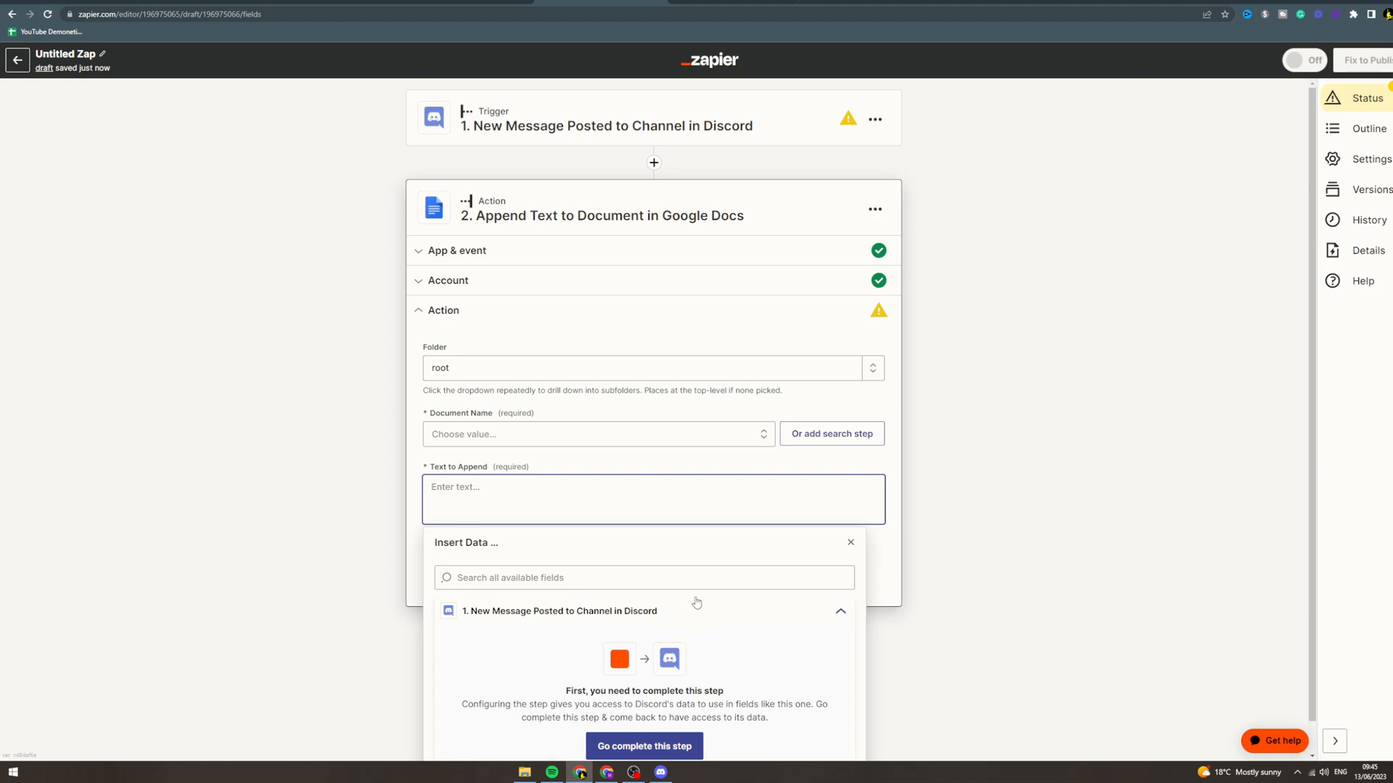
{"action": "left_click", "coordinate": [850, 543]}
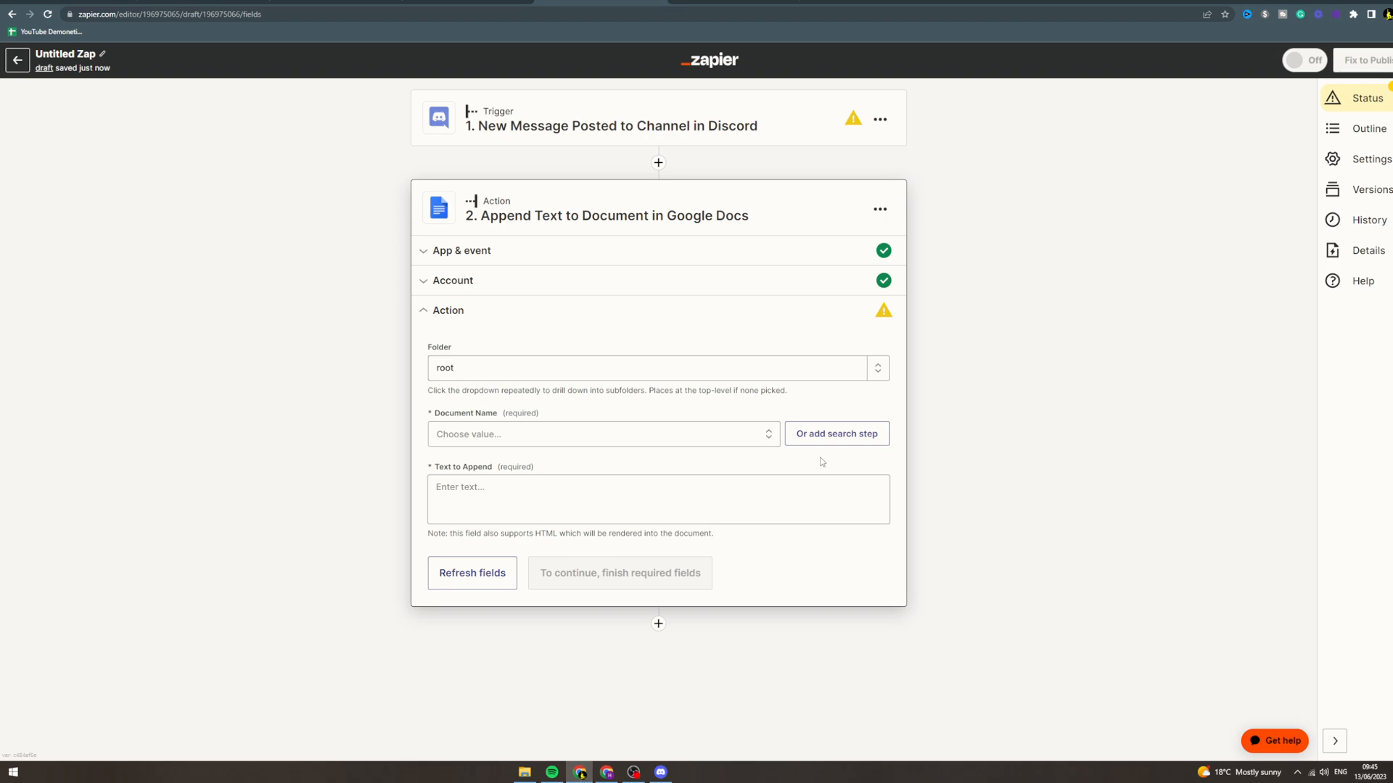
{"action": "mouse_move", "coordinate": [609, 746]}
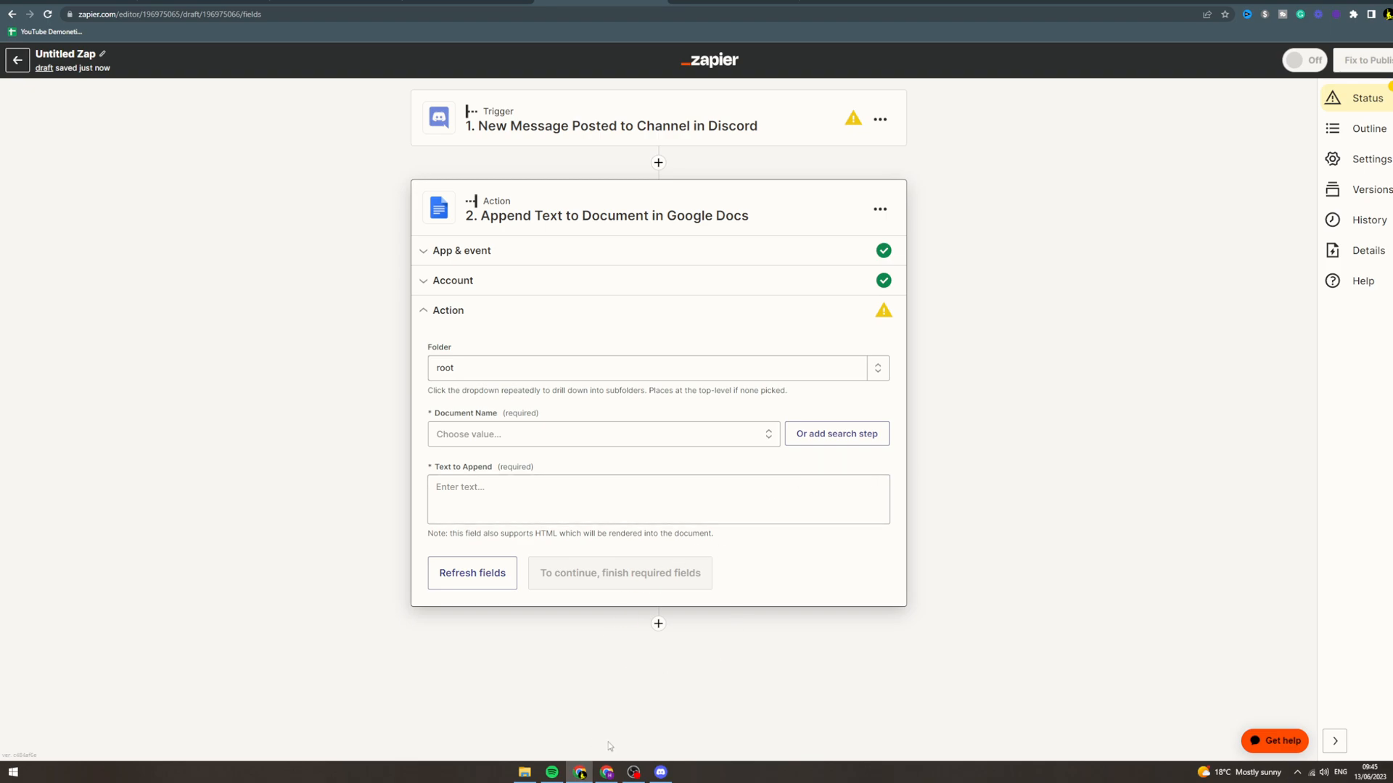
{"action": "mouse_move", "coordinate": [897, 456]}
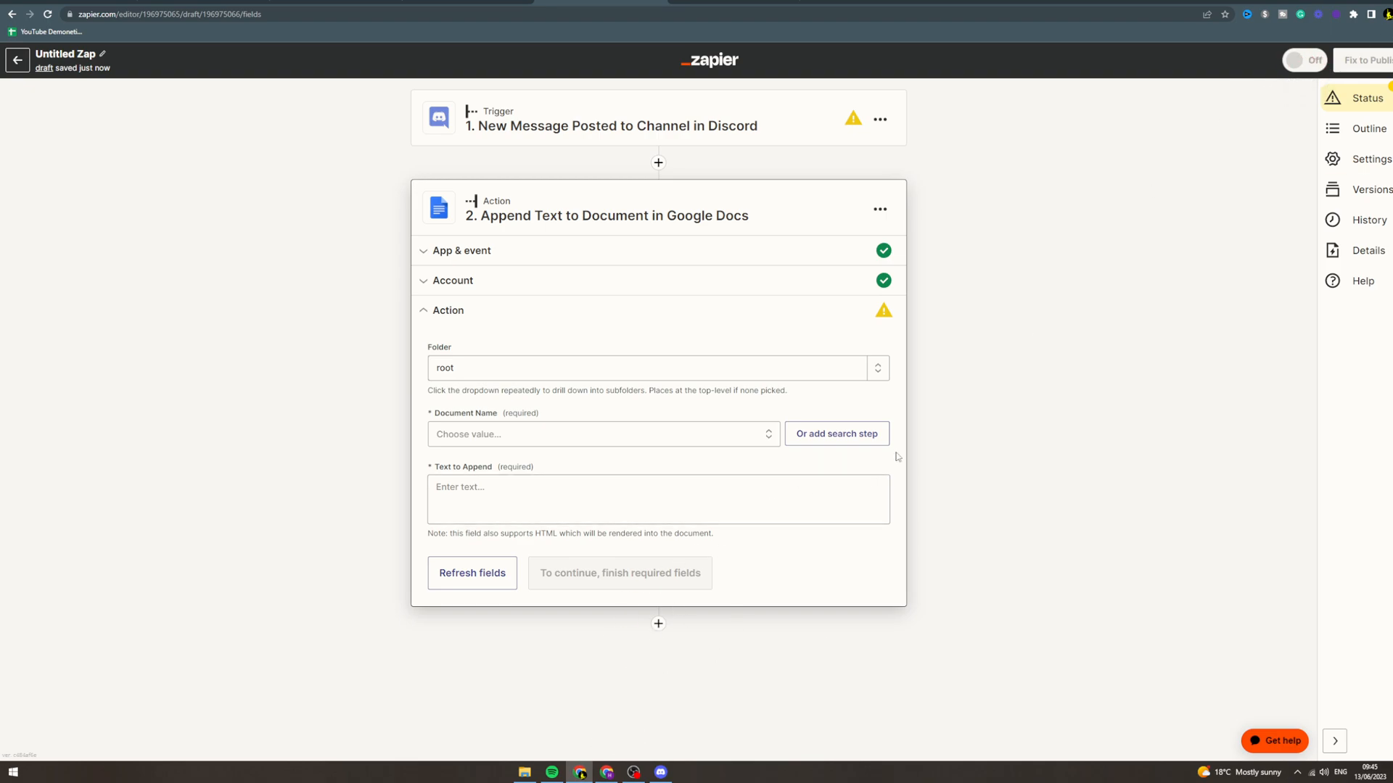
{"action": "mouse_move", "coordinate": [670, 426]}
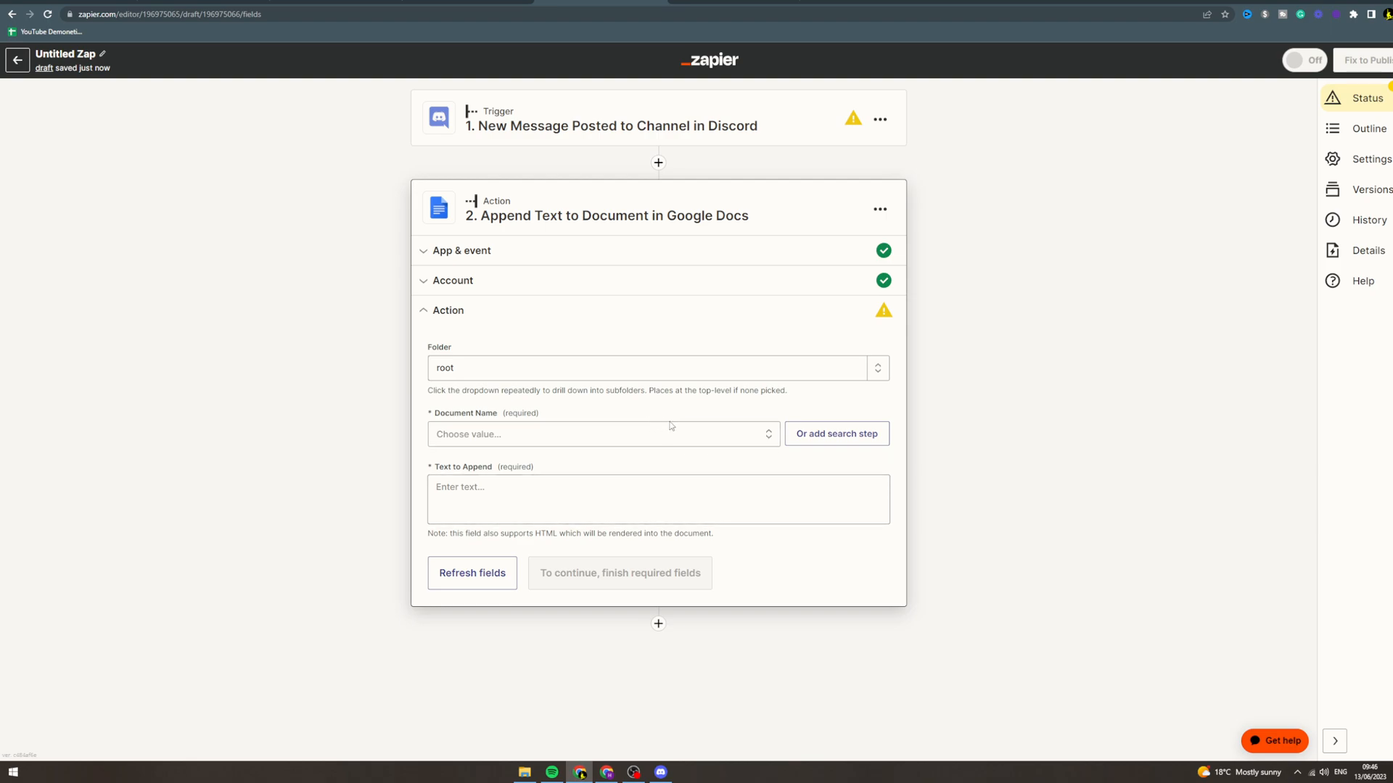